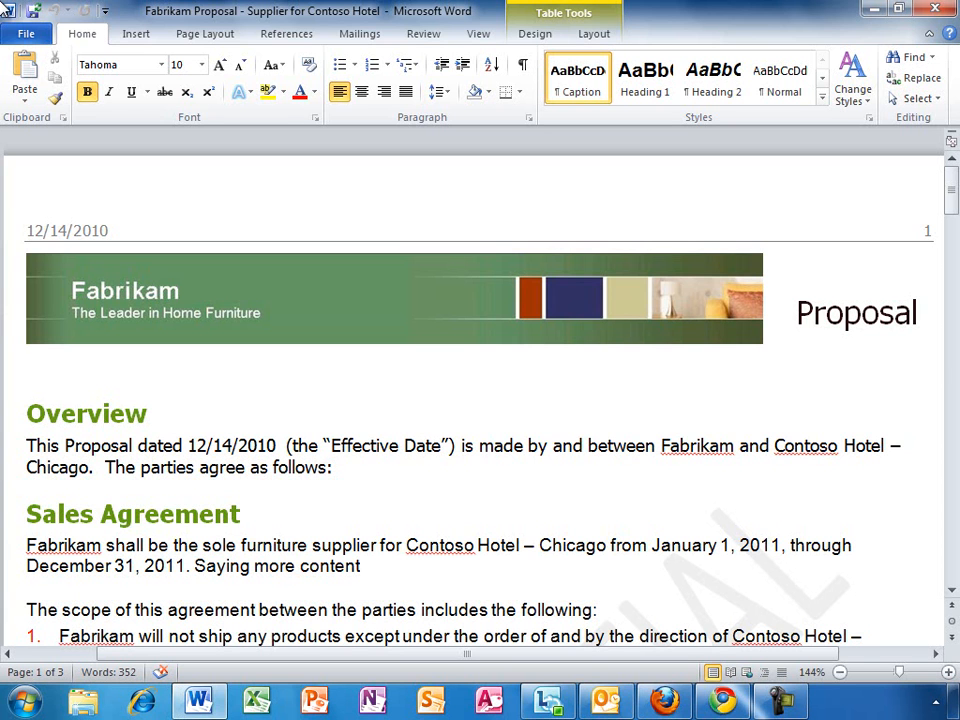
mouse_move(28, 32)
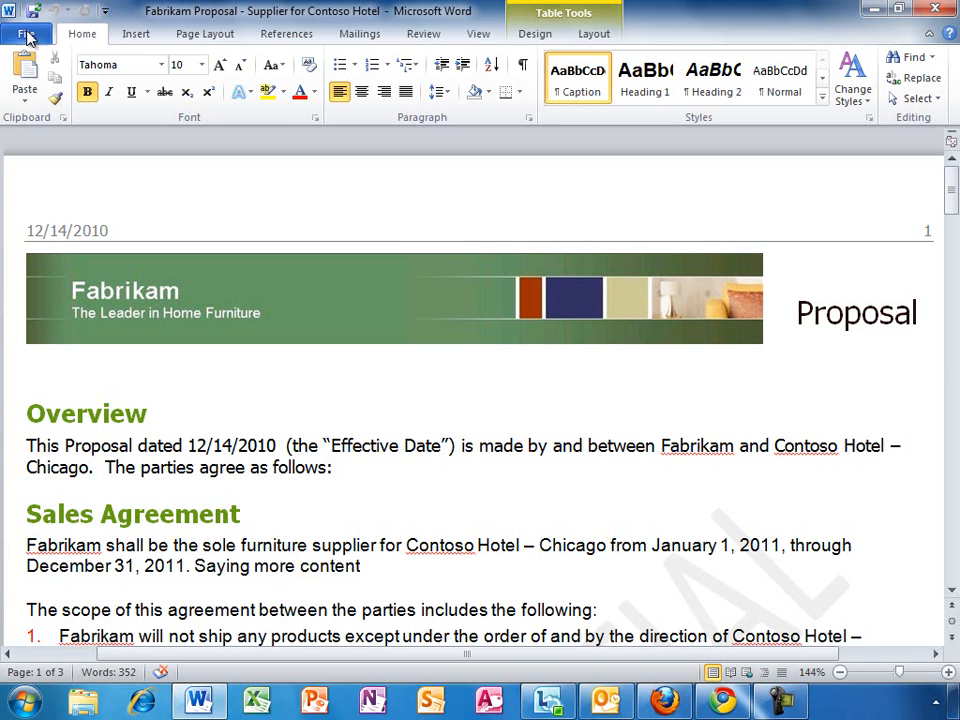
Show the Fabrikam proposal's Info page in Backstage after a glance at Save & Send.
left_click(26, 32)
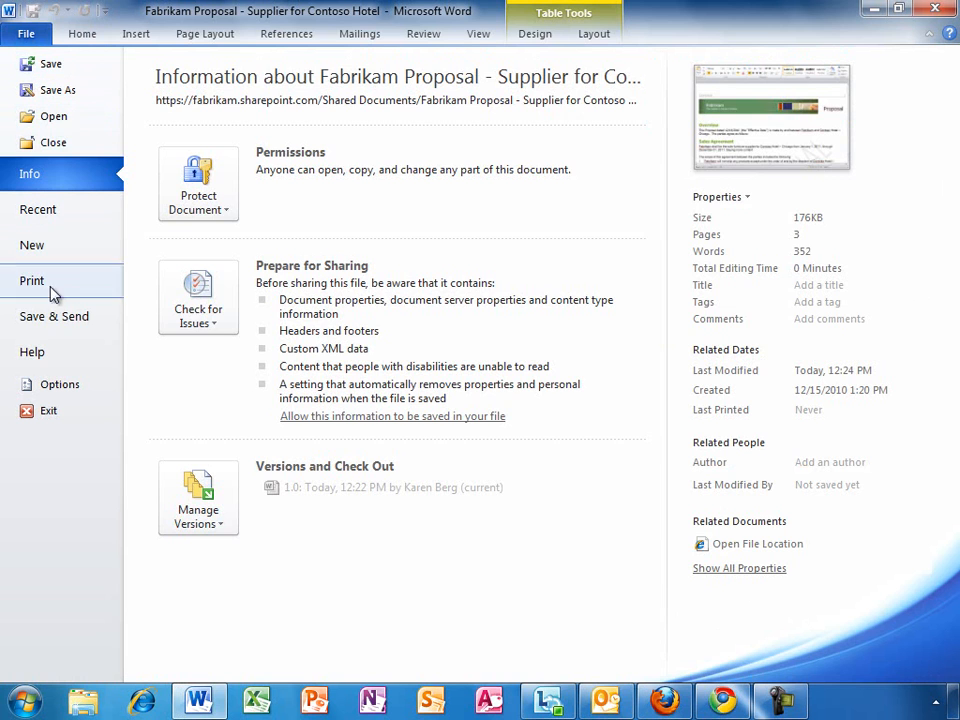
left_click(52, 316)
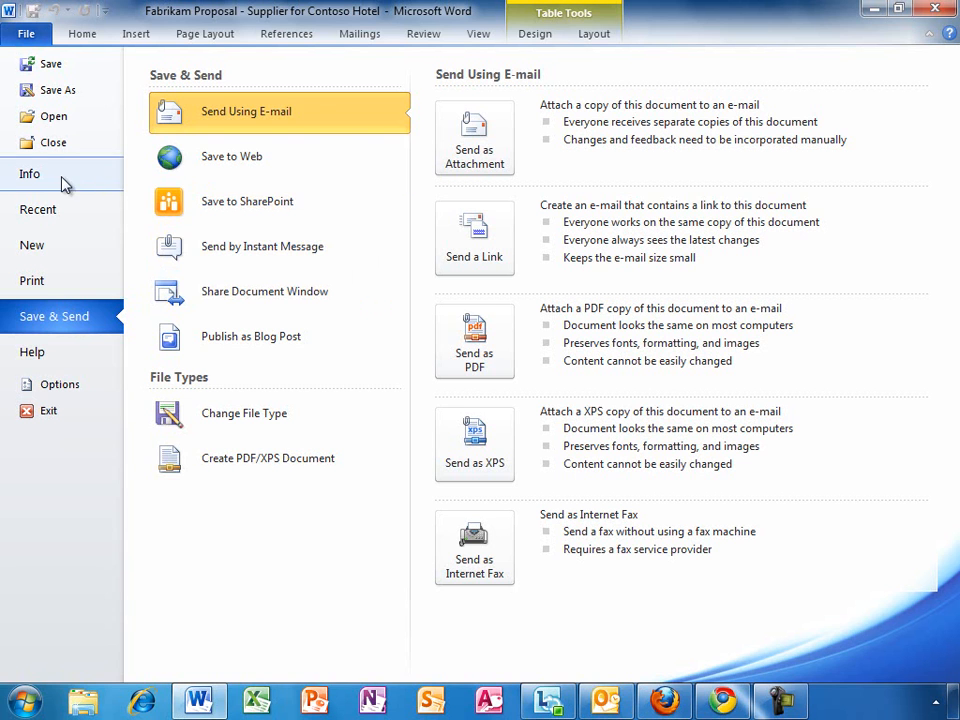
left_click(28, 172)
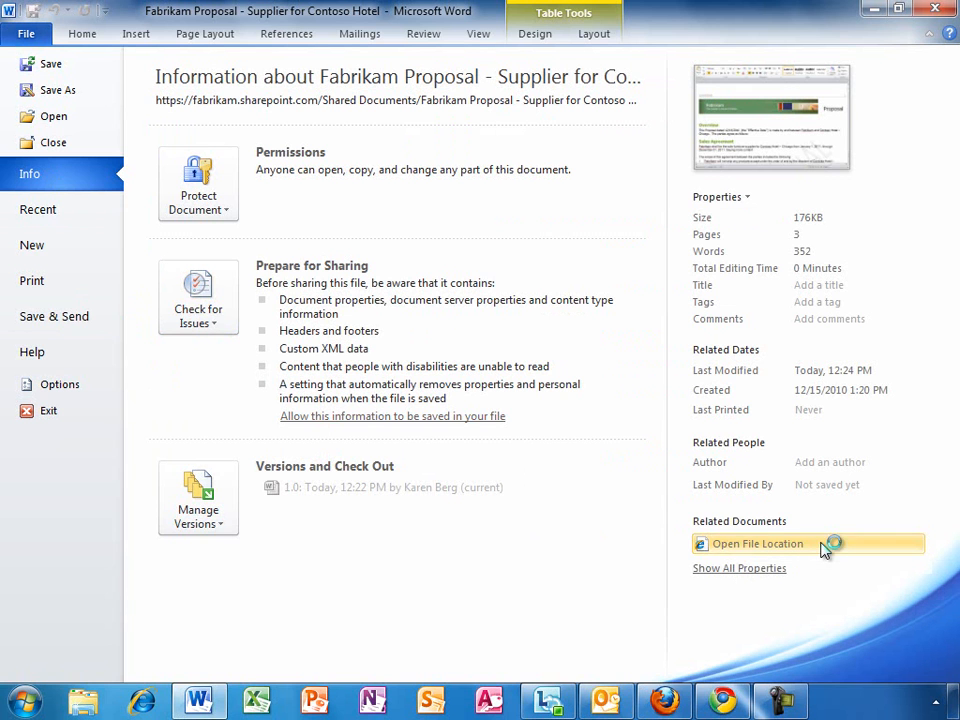
Show the proposal's Shared Documents library maximized in the browser with the Site Actions menu listed.
left_click(756, 544)
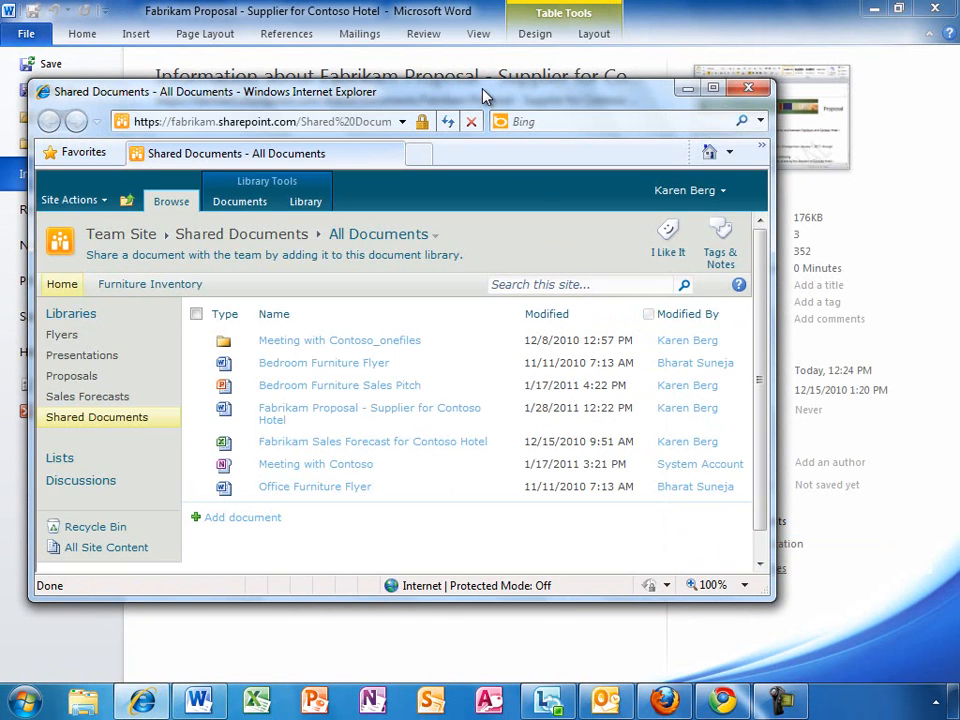
left_click(712, 88)
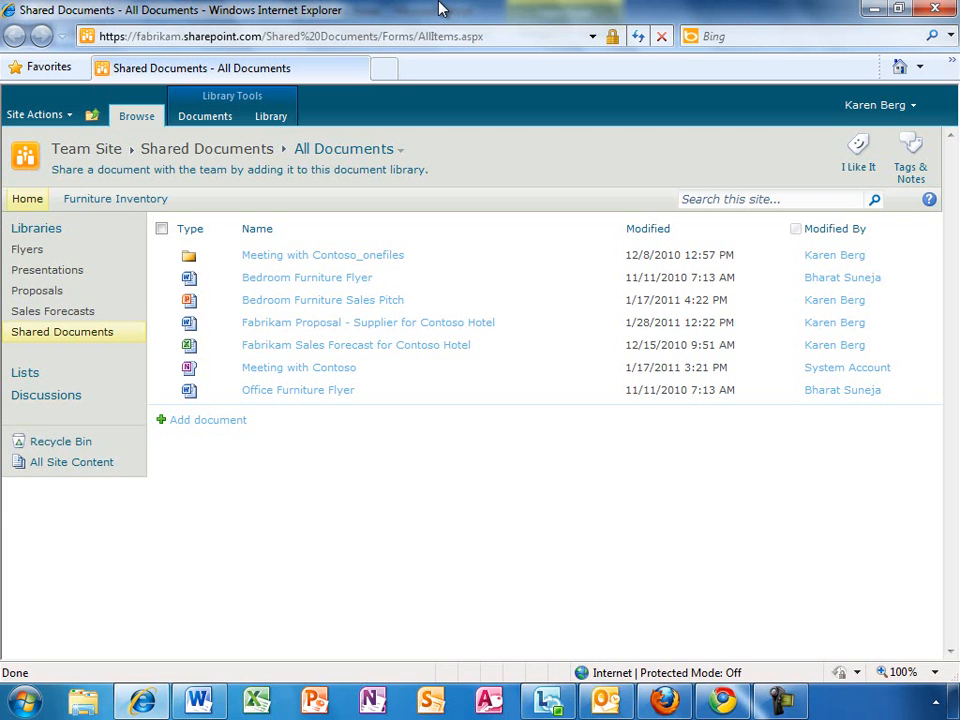
left_click(36, 114)
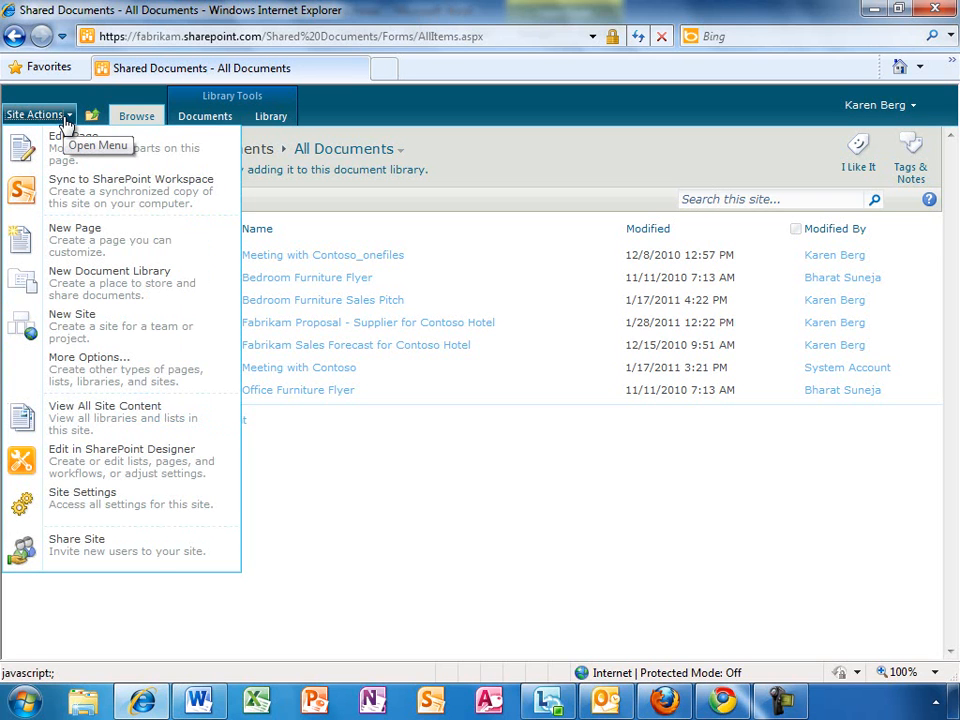
mouse_move(104, 326)
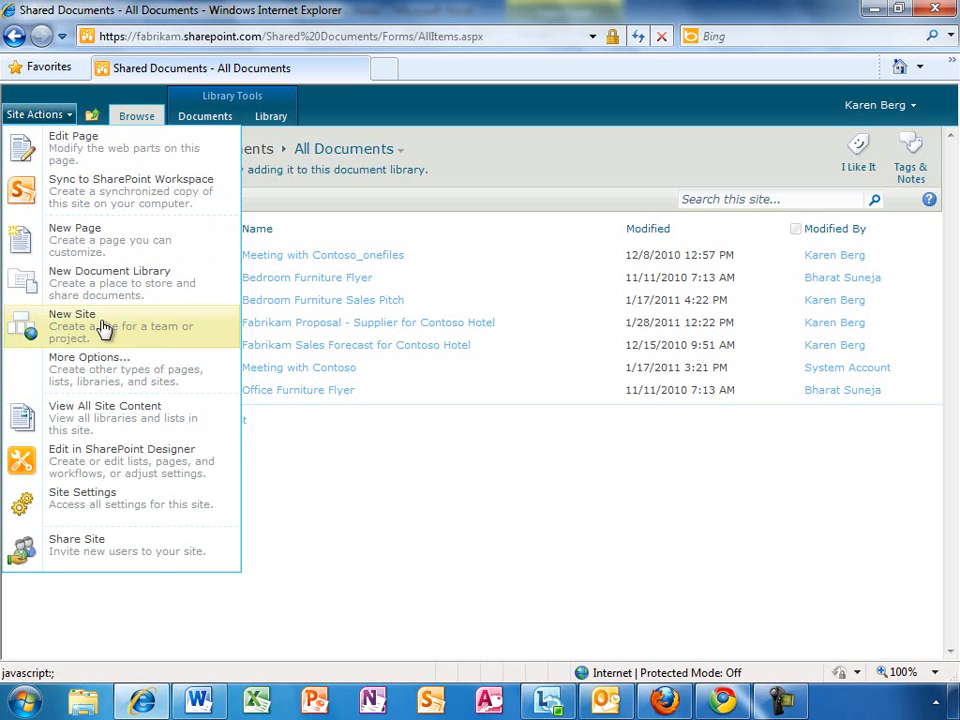
left_click(88, 356)
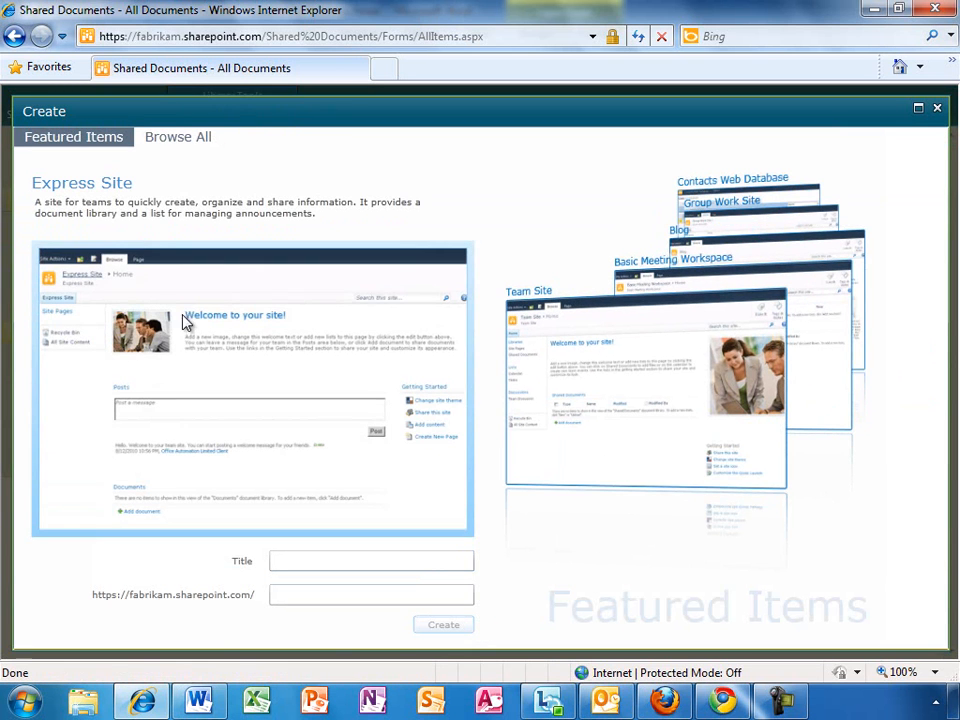
left_click(720, 200)
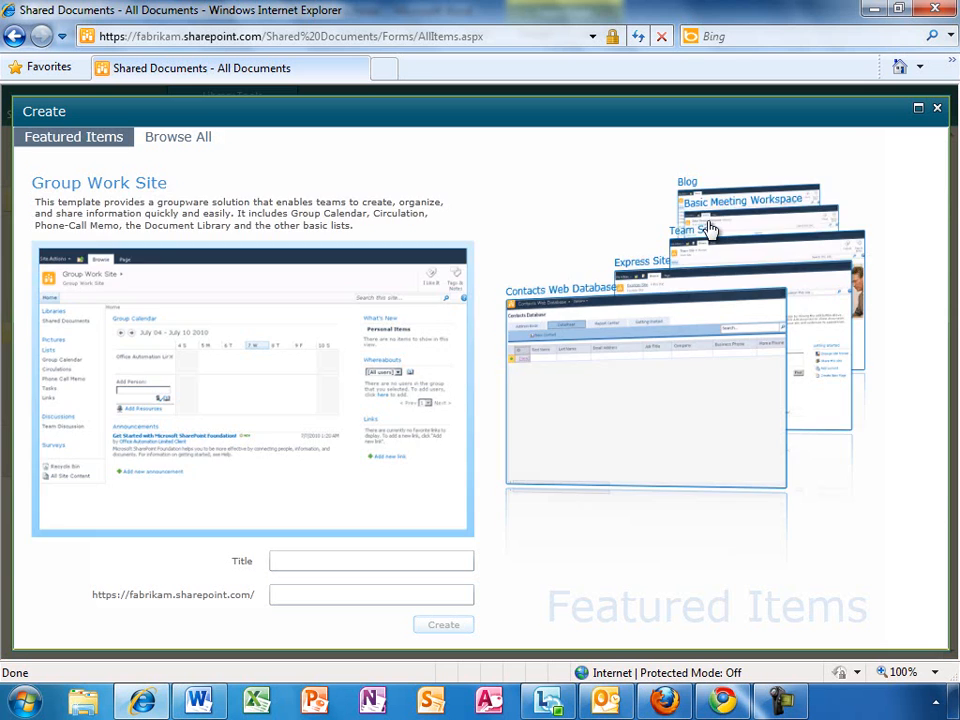
left_click(748, 200)
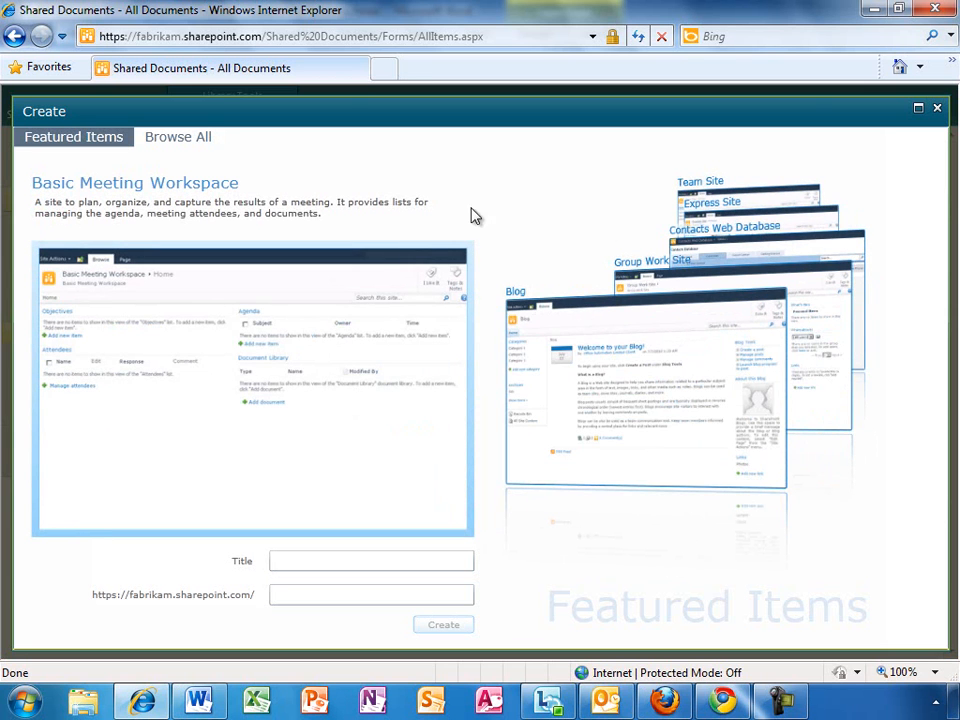
left_click(178, 136)
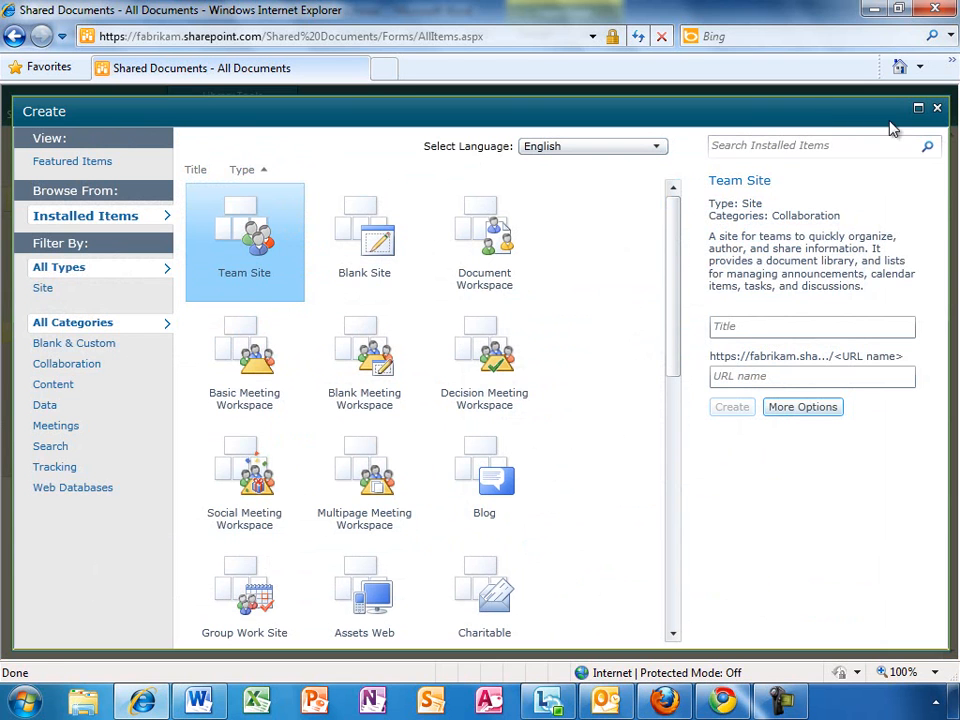
left_click(936, 108)
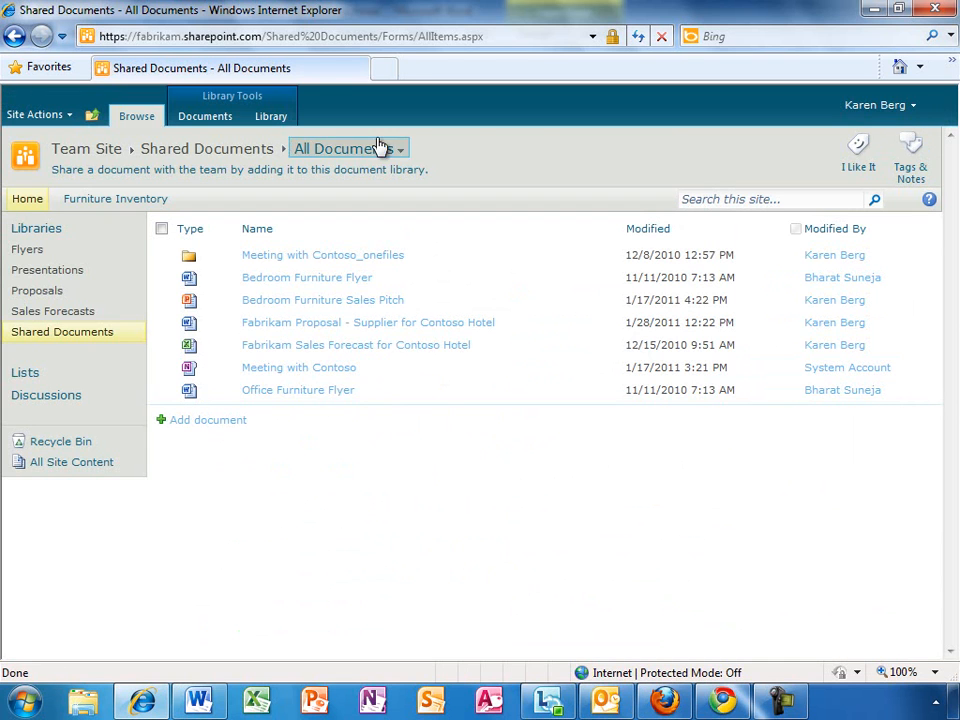
left_click(38, 114)
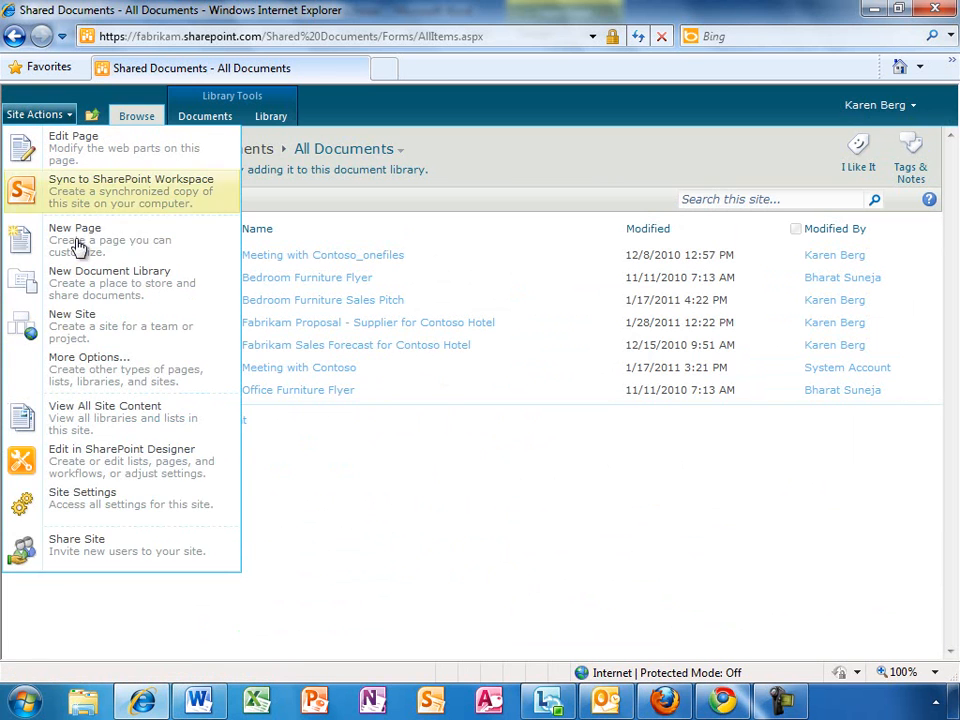
left_click(82, 492)
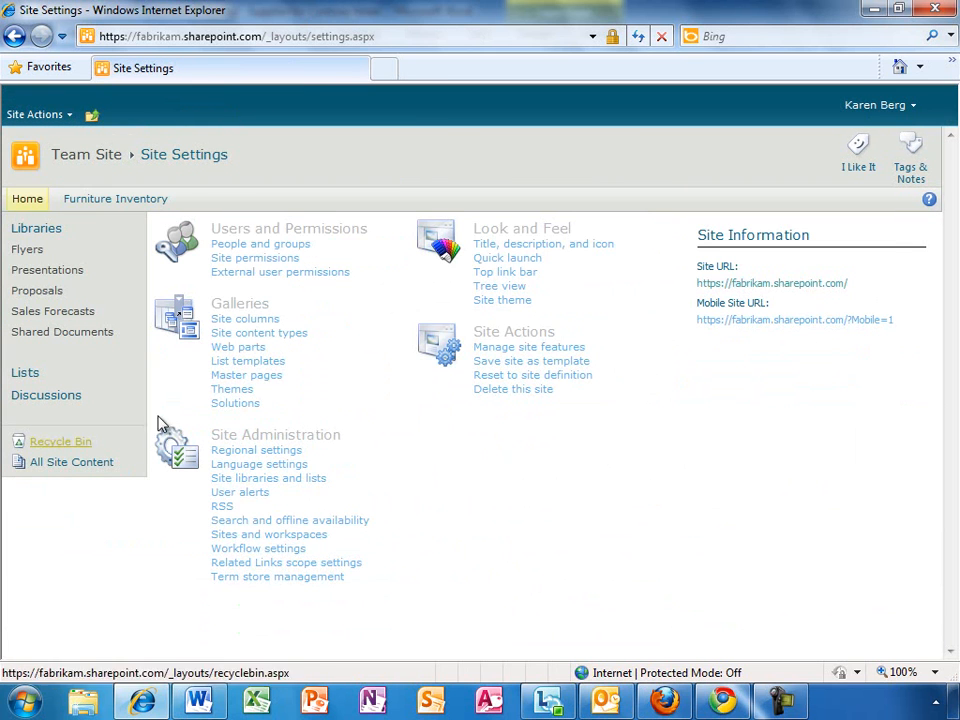
left_click(280, 272)
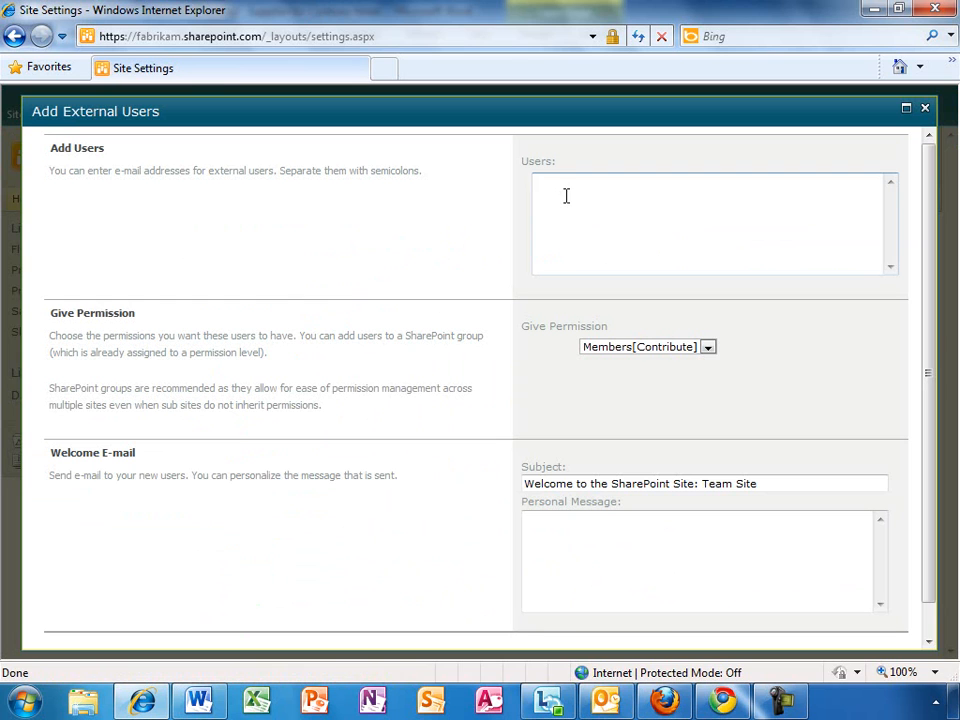
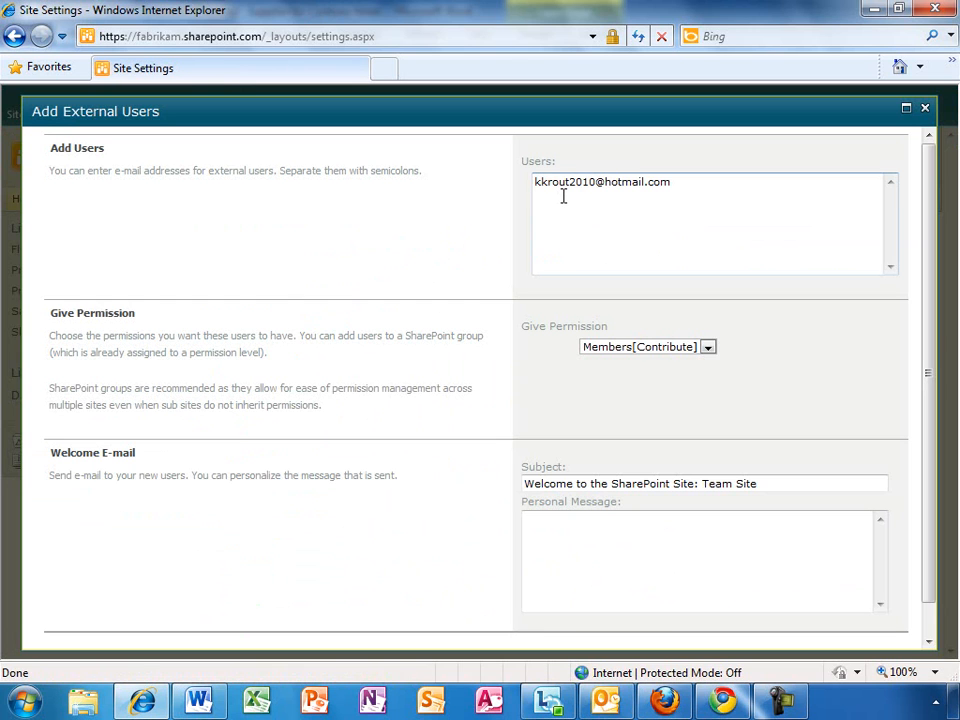
Grant the external user Visitors [Read] permission and send the invitation with its message.
left_click(708, 348)
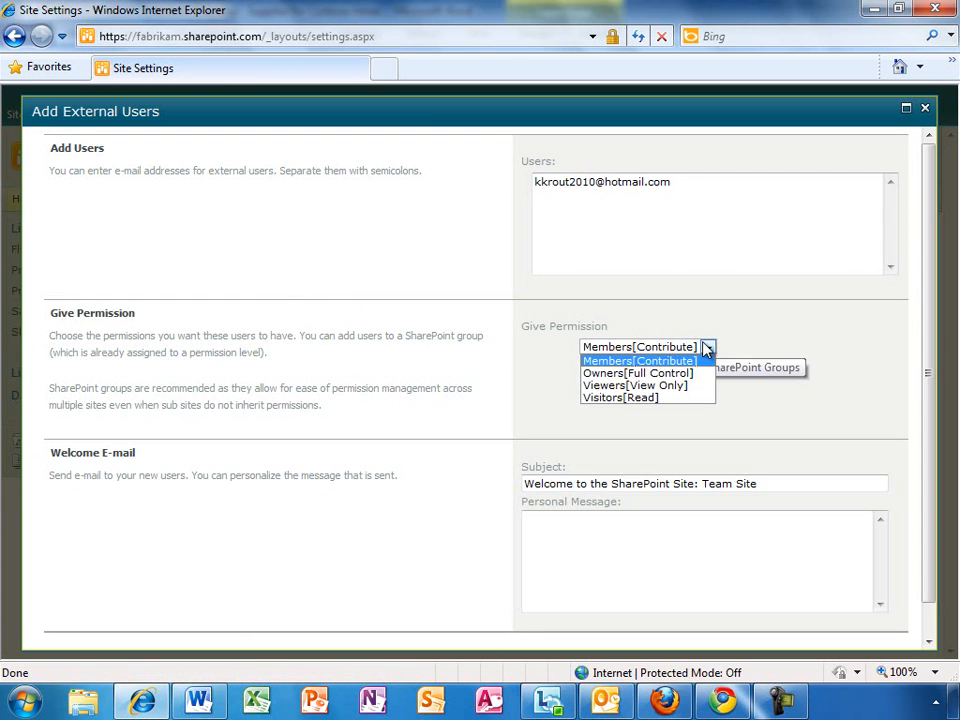
left_click(618, 396)
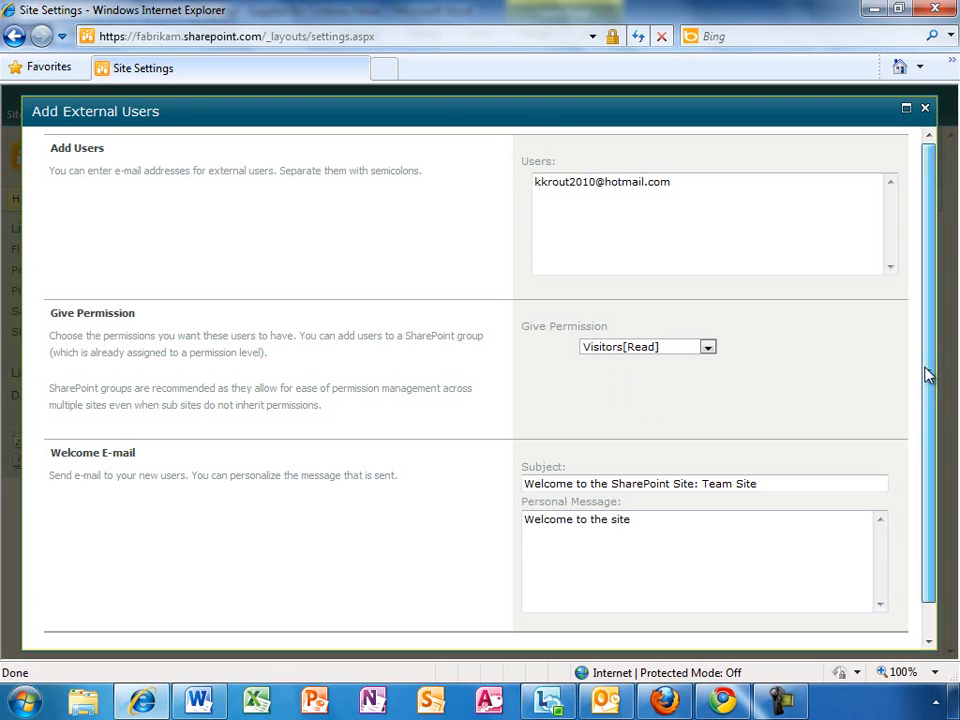
left_click(692, 626)
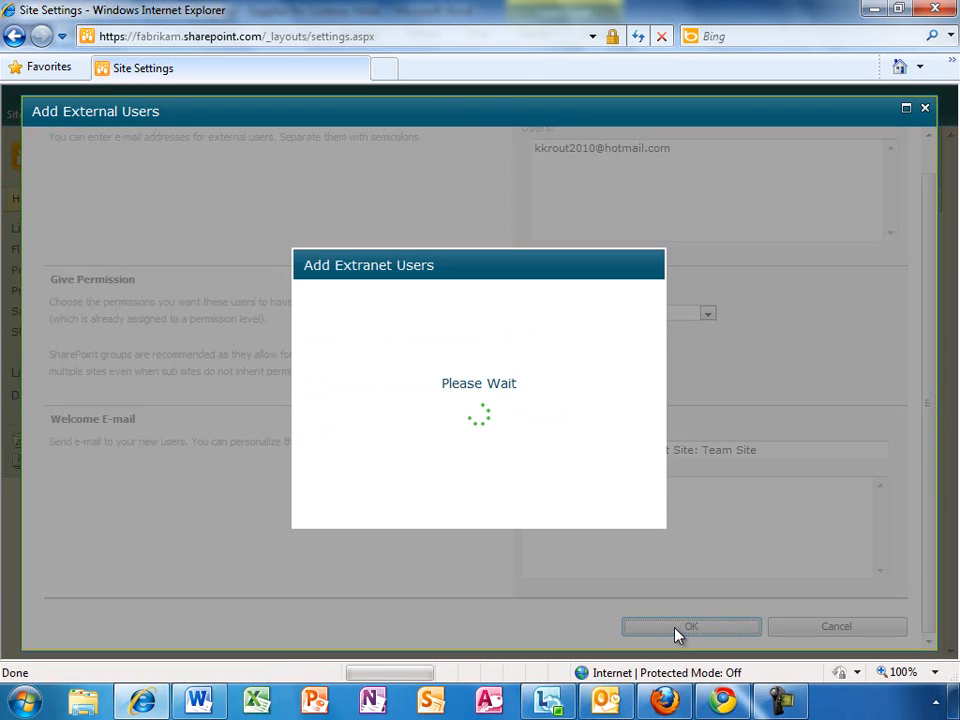
left_click(692, 626)
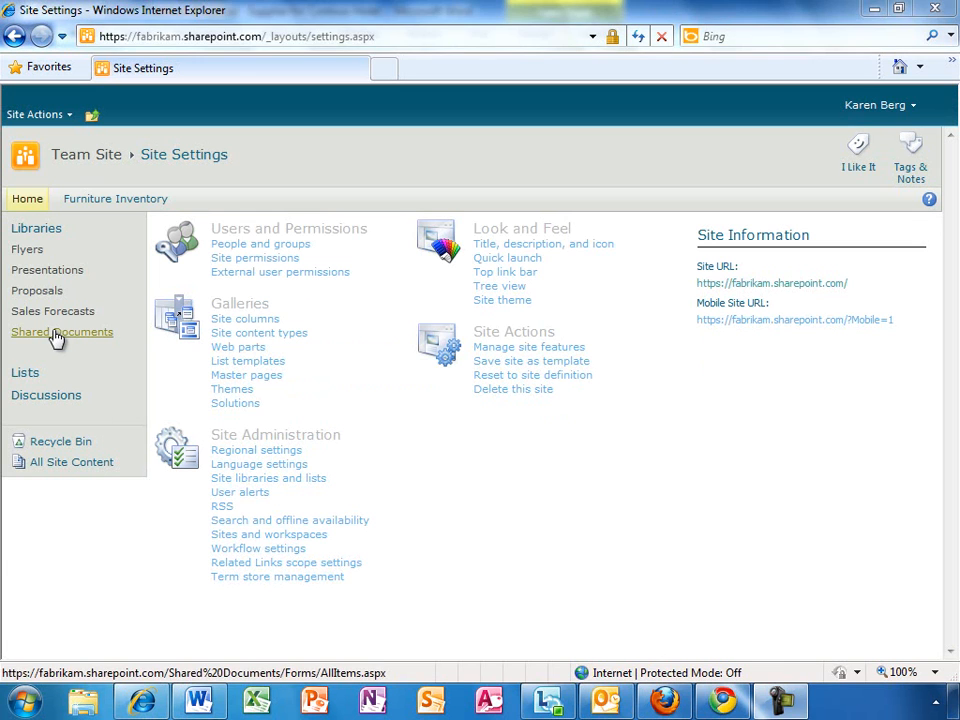
Return to the Shared Documents library from the Quick Launch pane.
left_click(62, 332)
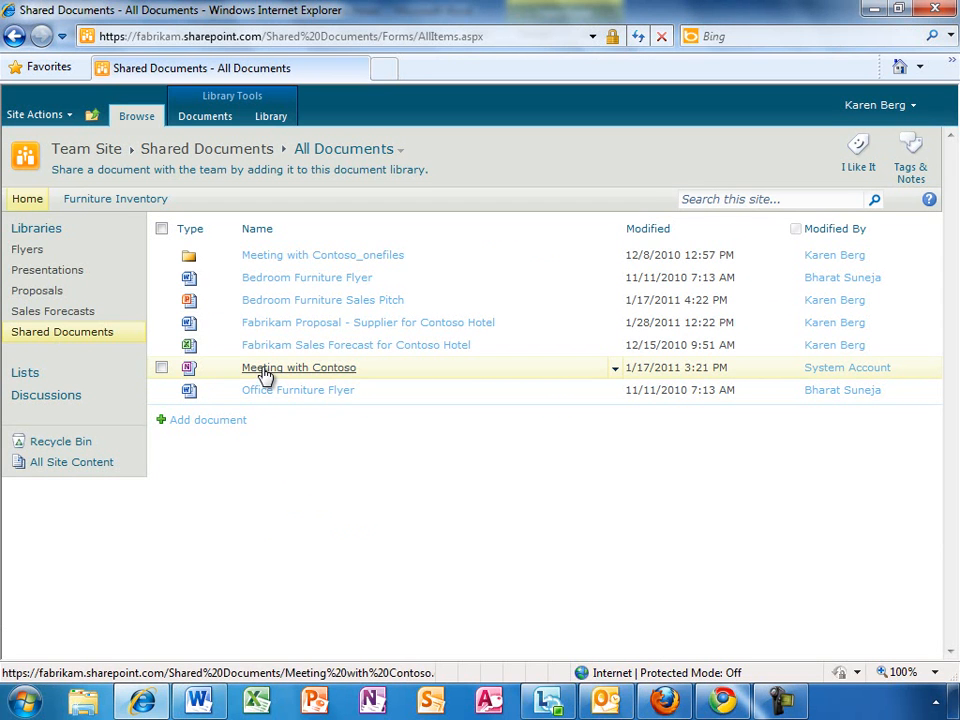
mouse_move(272, 356)
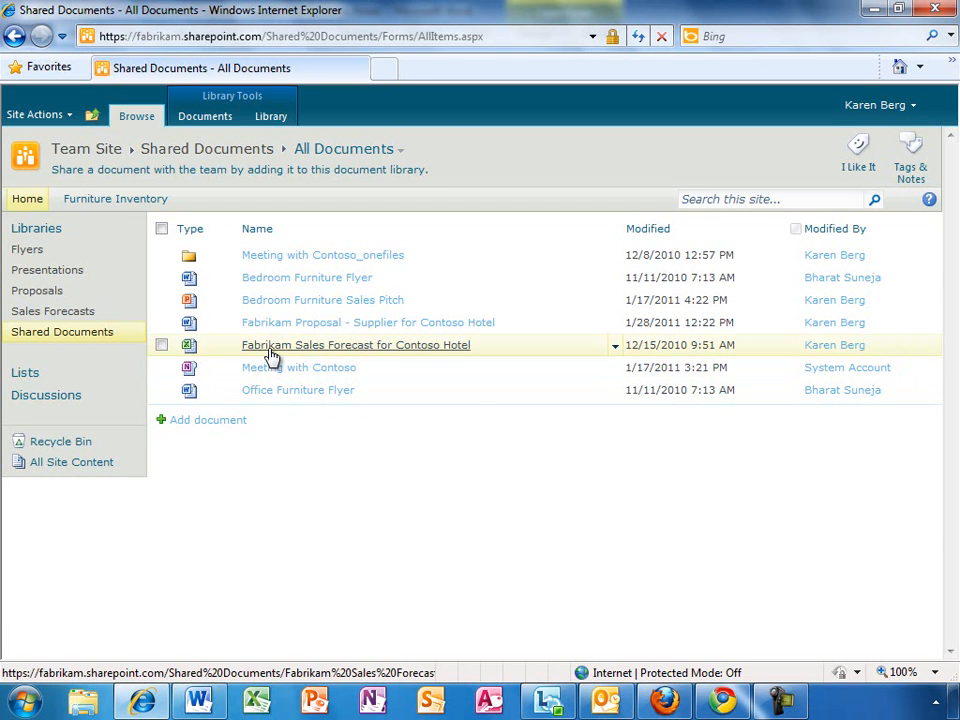
mouse_move(276, 322)
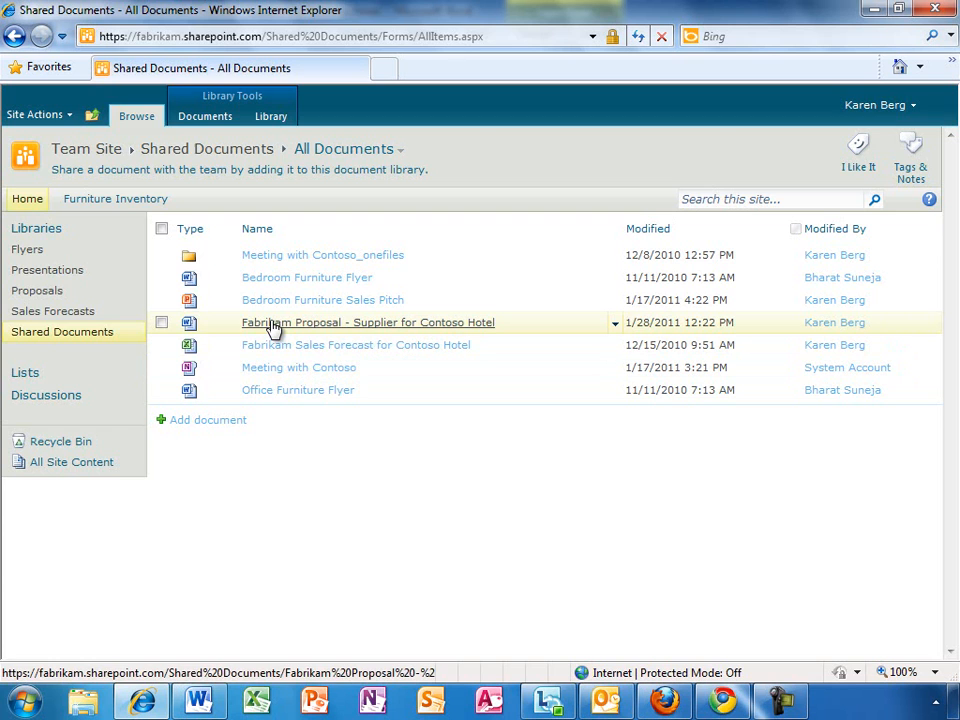
left_click(368, 322)
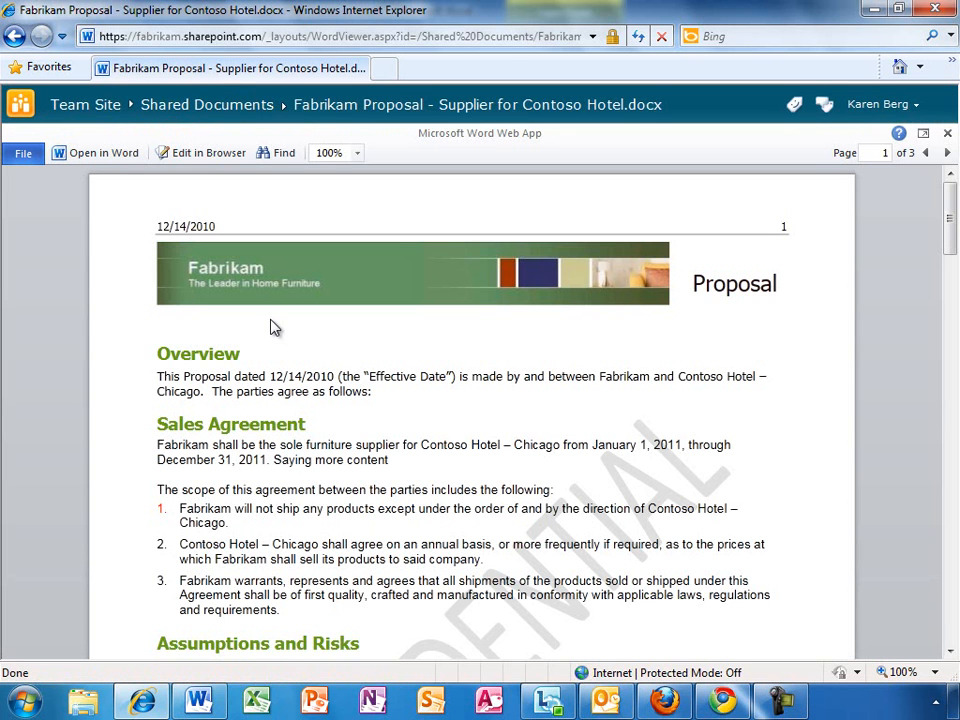
mouse_move(312, 324)
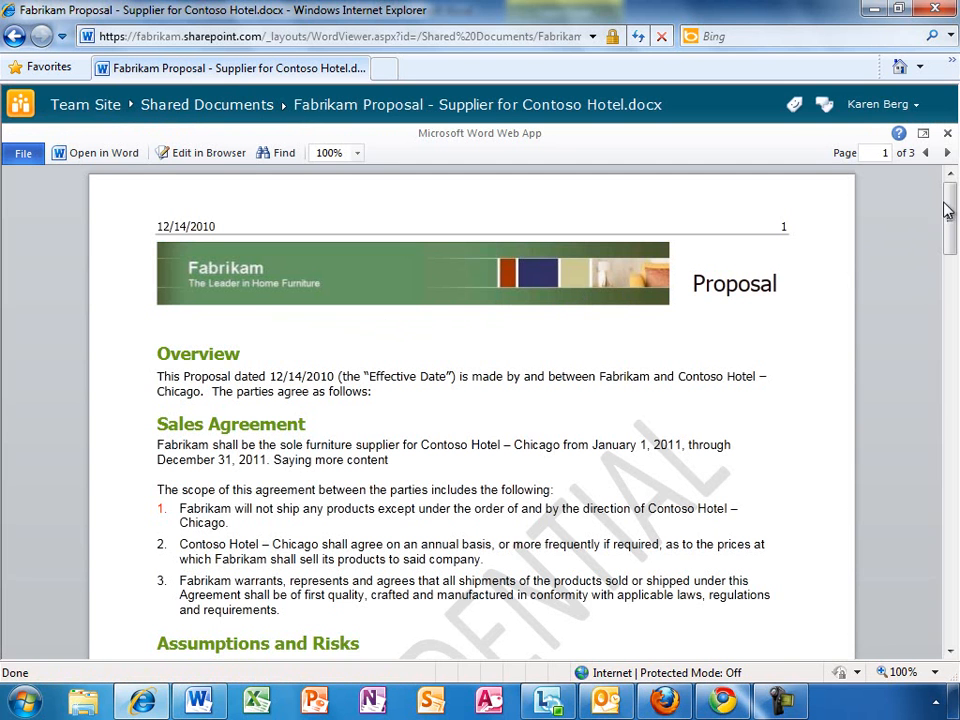
scroll("down", 3)
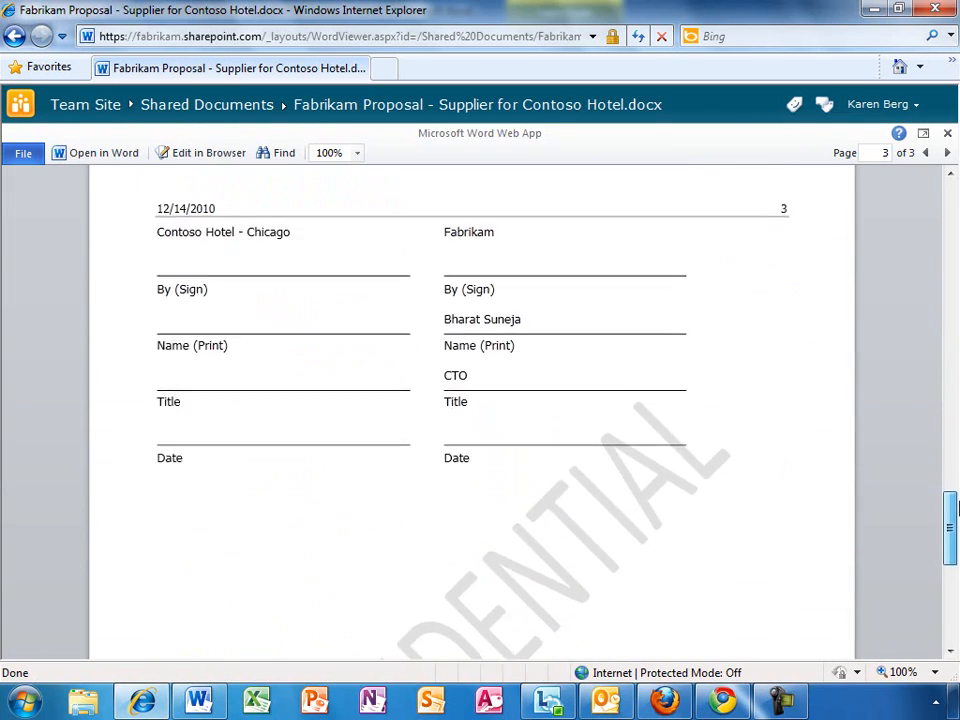
scroll("up", 3)
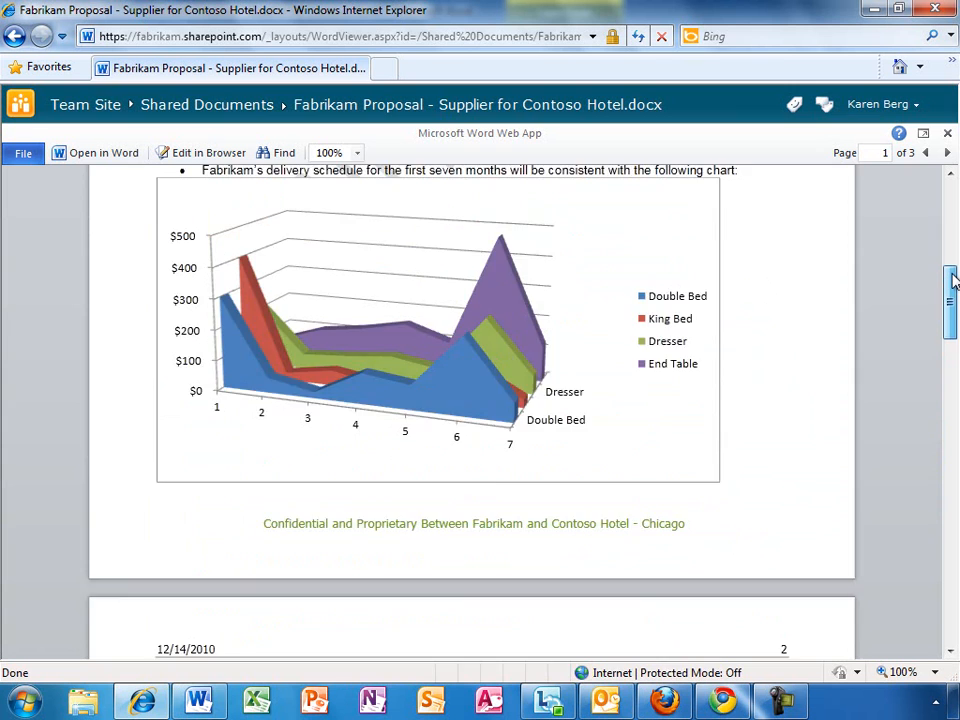
scroll("up", 3)
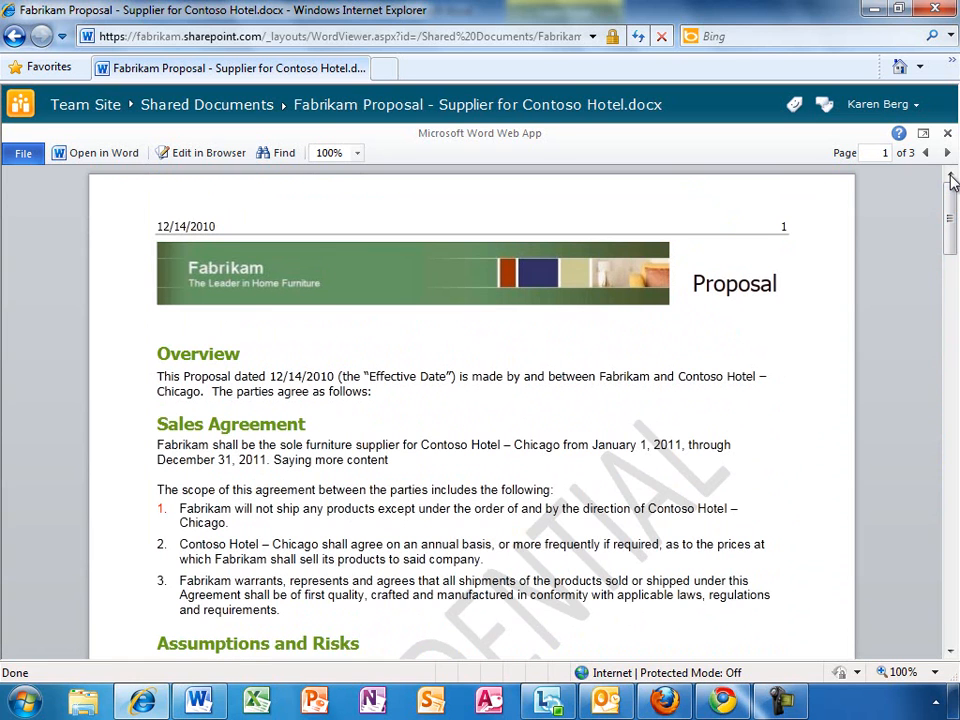
left_click(664, 700)
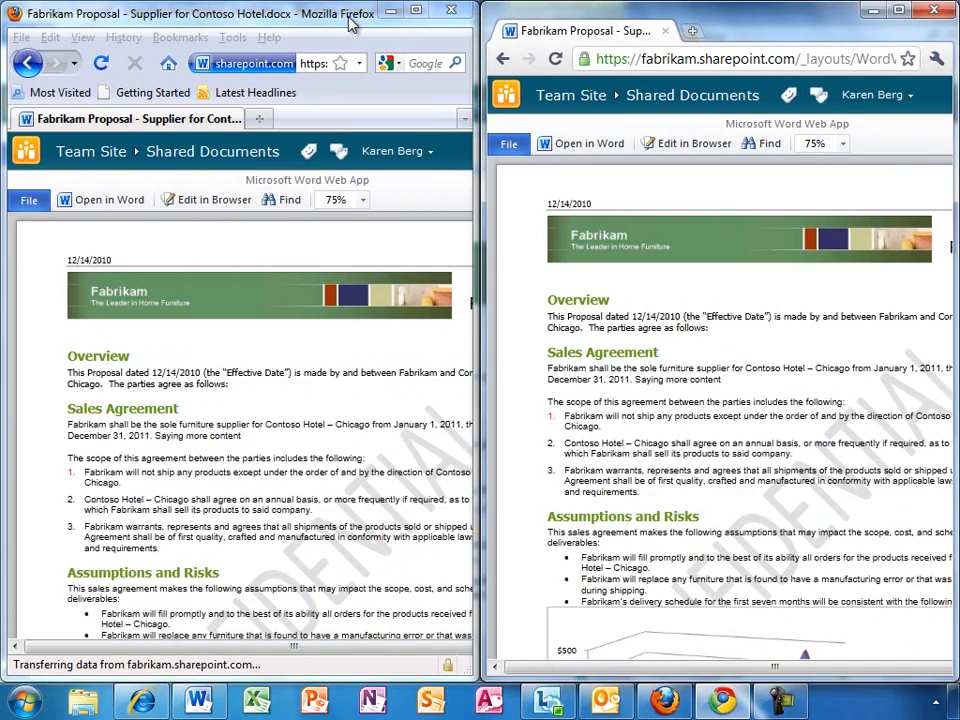
Scroll the proposal in Word Web App to compare its rendering across the two browsers.
scroll("down", 3)
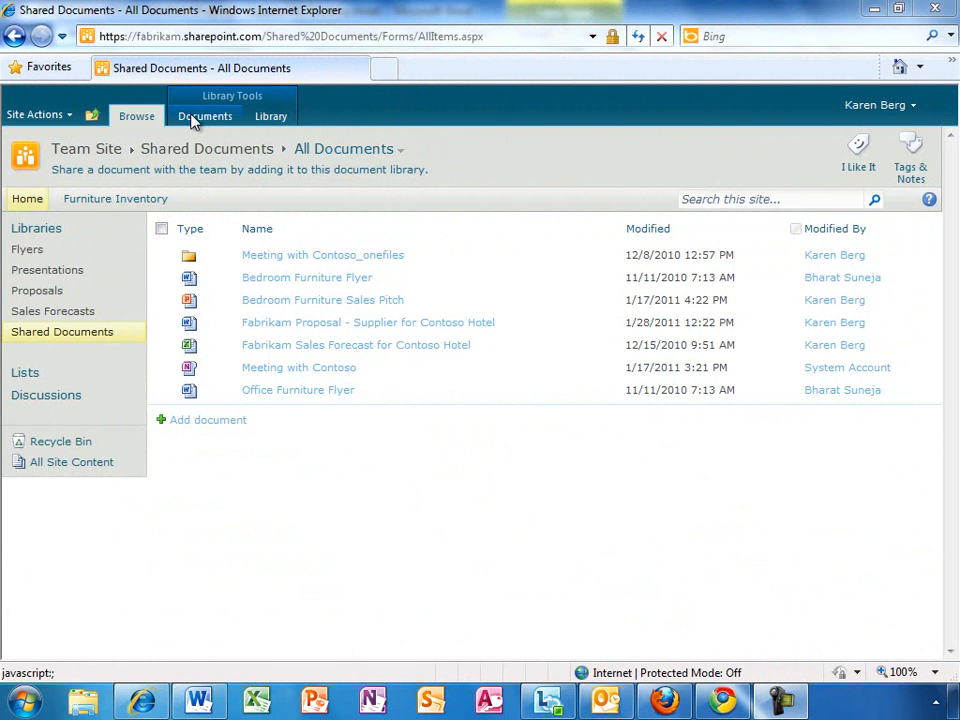
Select the Fabrikam proposal and sync the Shared Documents library to SharePoint Workspace.
left_click(204, 116)
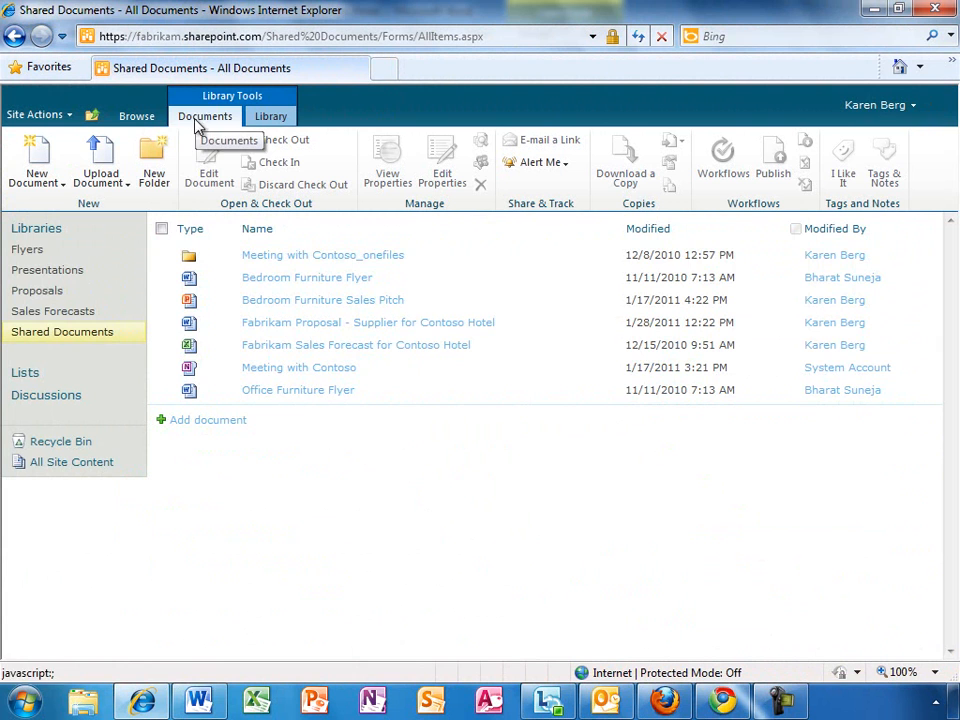
left_click(162, 322)
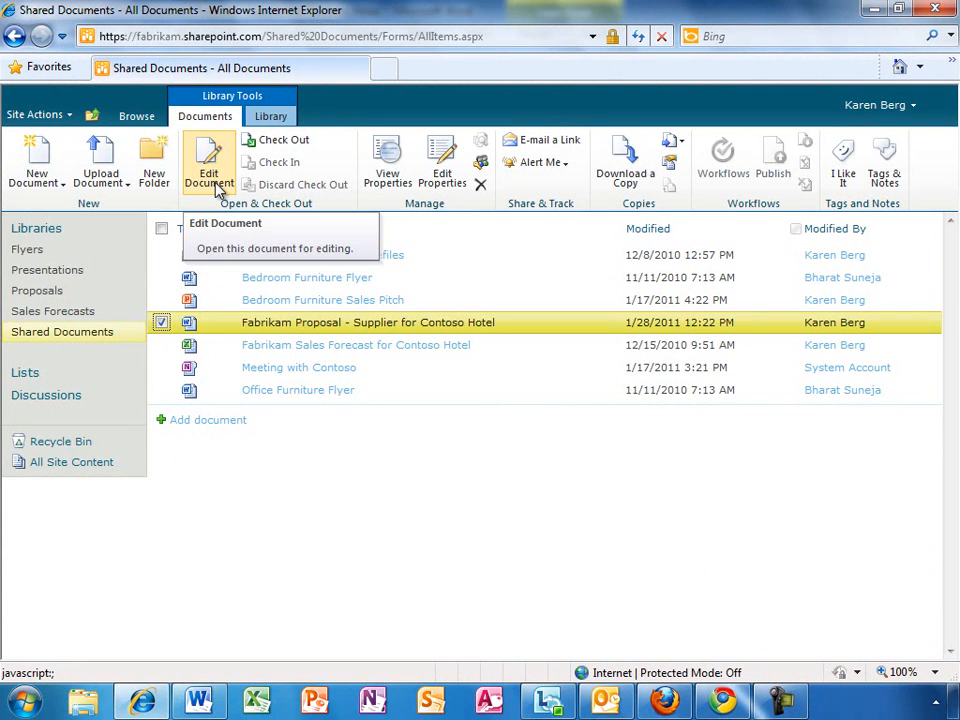
mouse_move(388, 164)
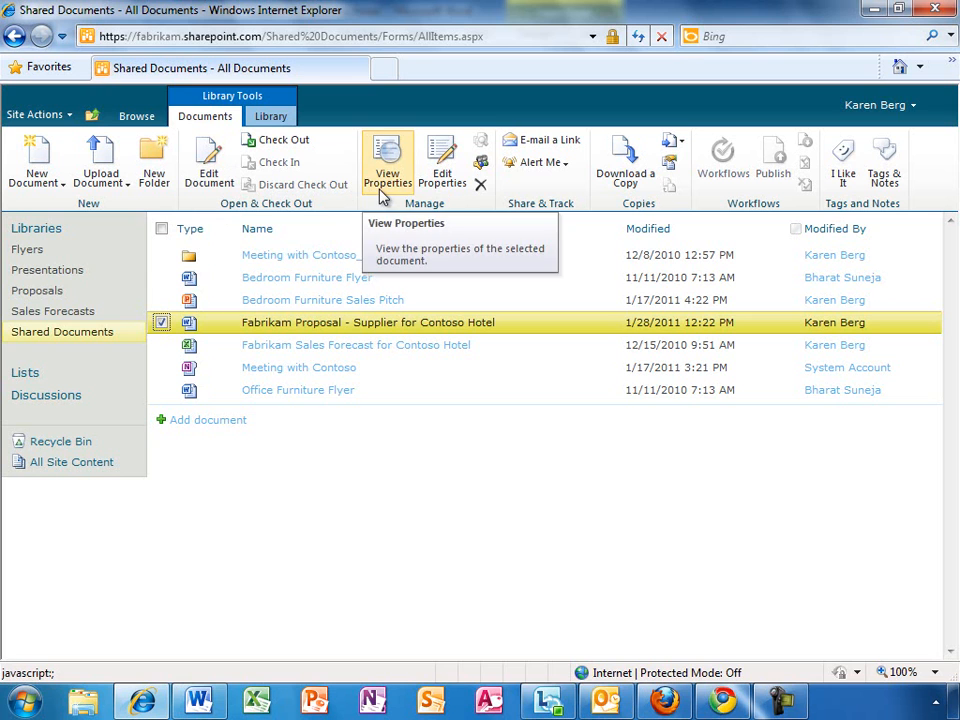
mouse_move(442, 162)
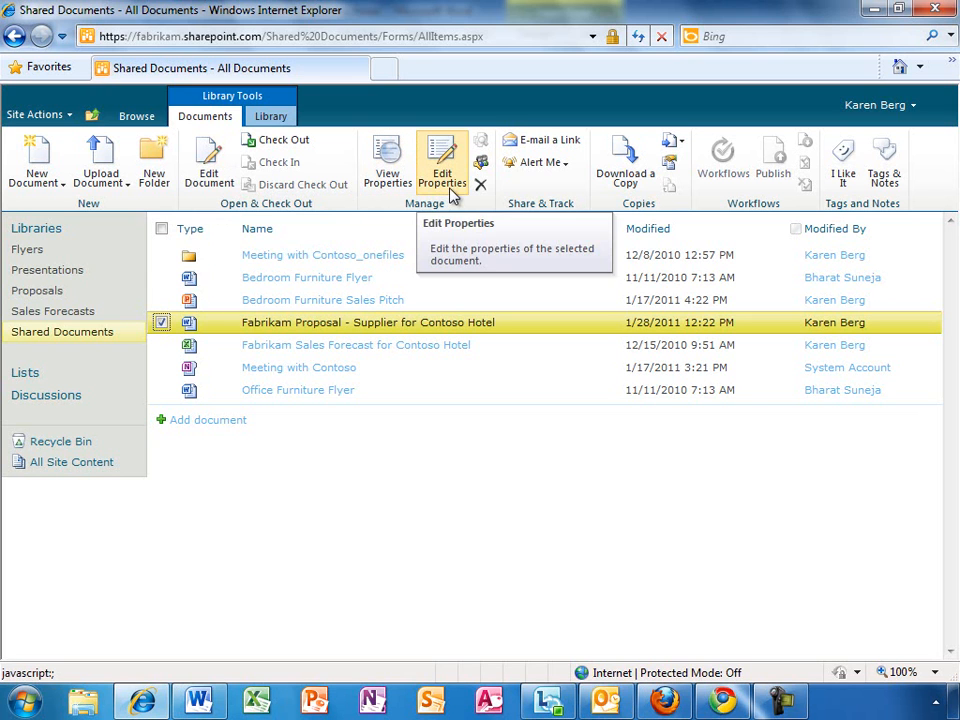
mouse_move(482, 188)
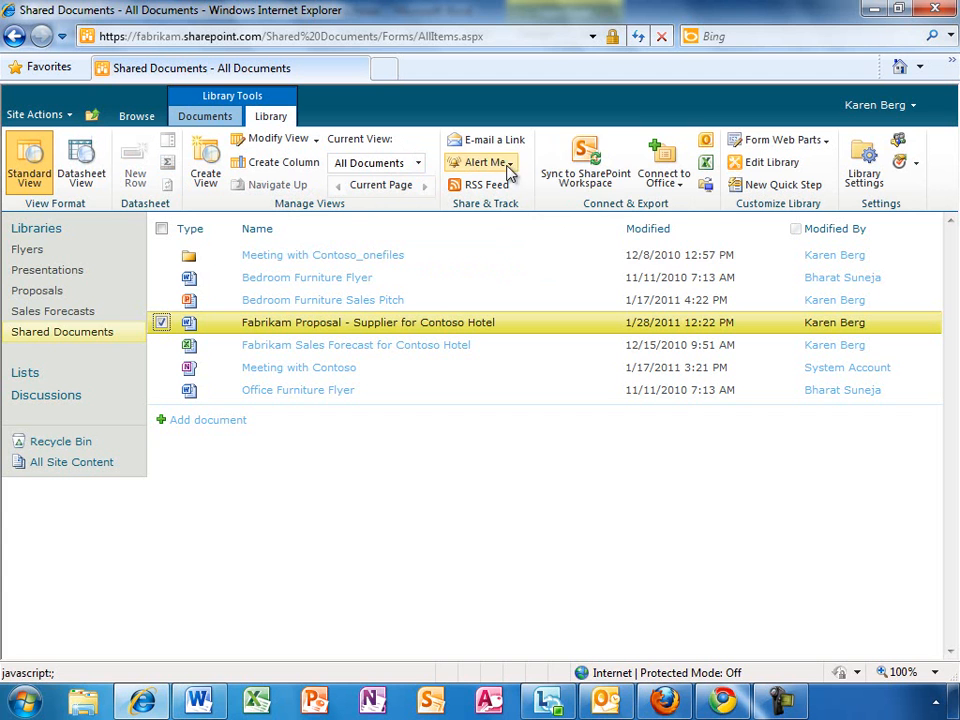
mouse_move(584, 160)
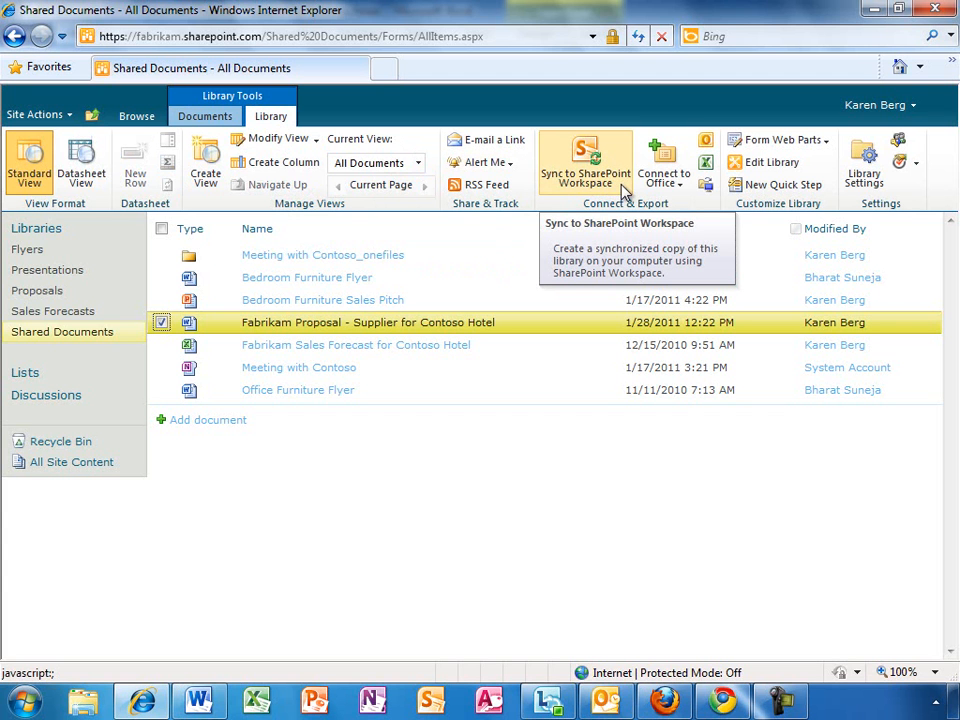
left_click(584, 162)
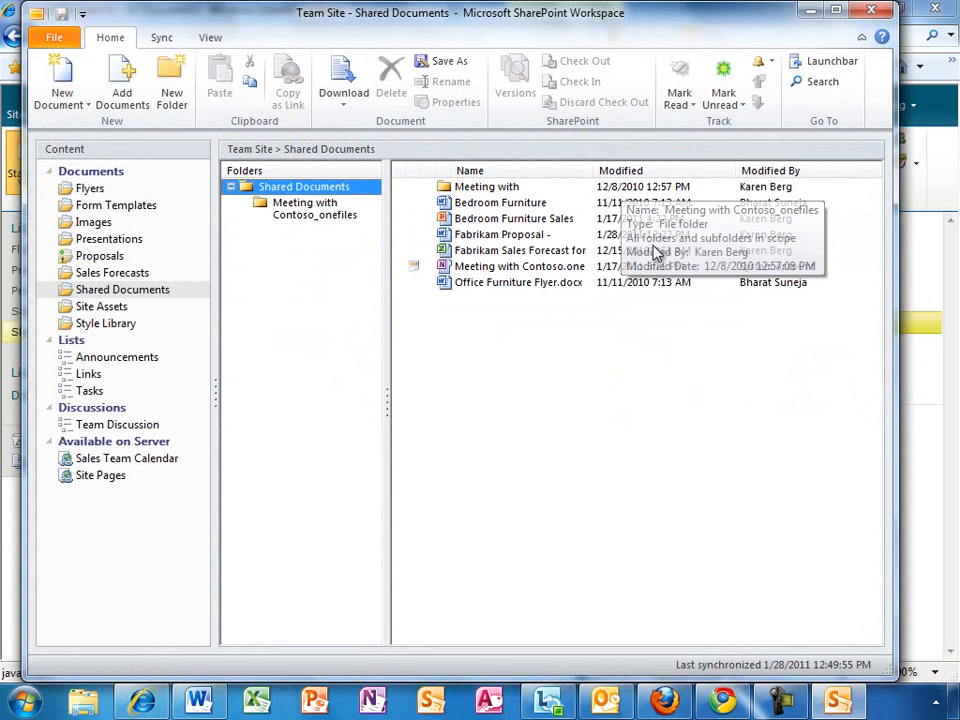
mouse_move(878, 408)
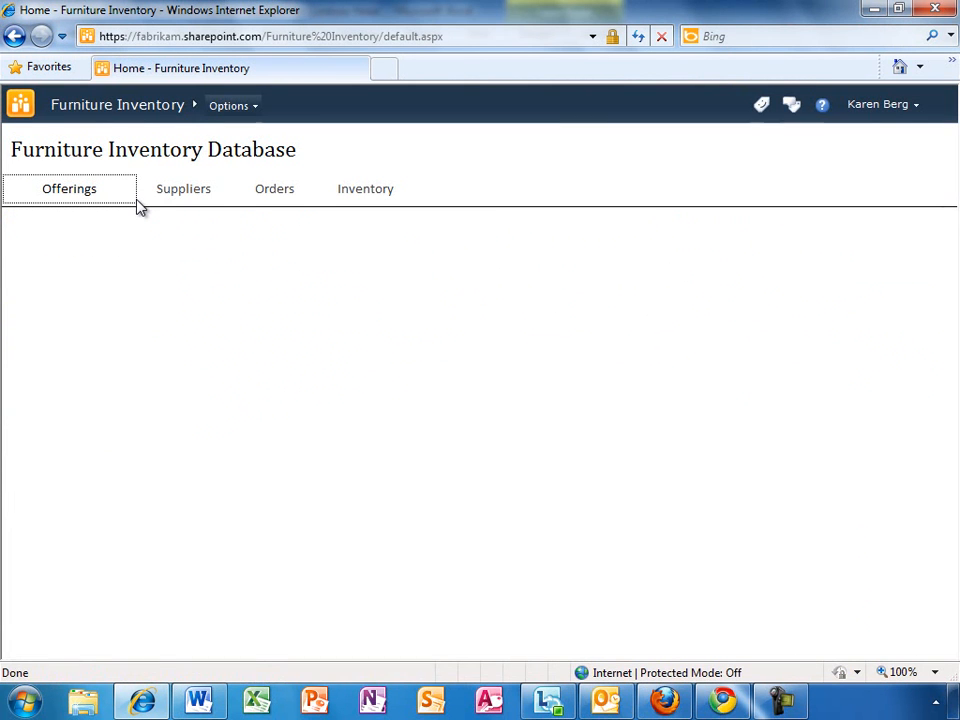
Review the Offerings form's furniture records with prices and quantities, then switch back to the proposal in Word.
left_click(68, 188)
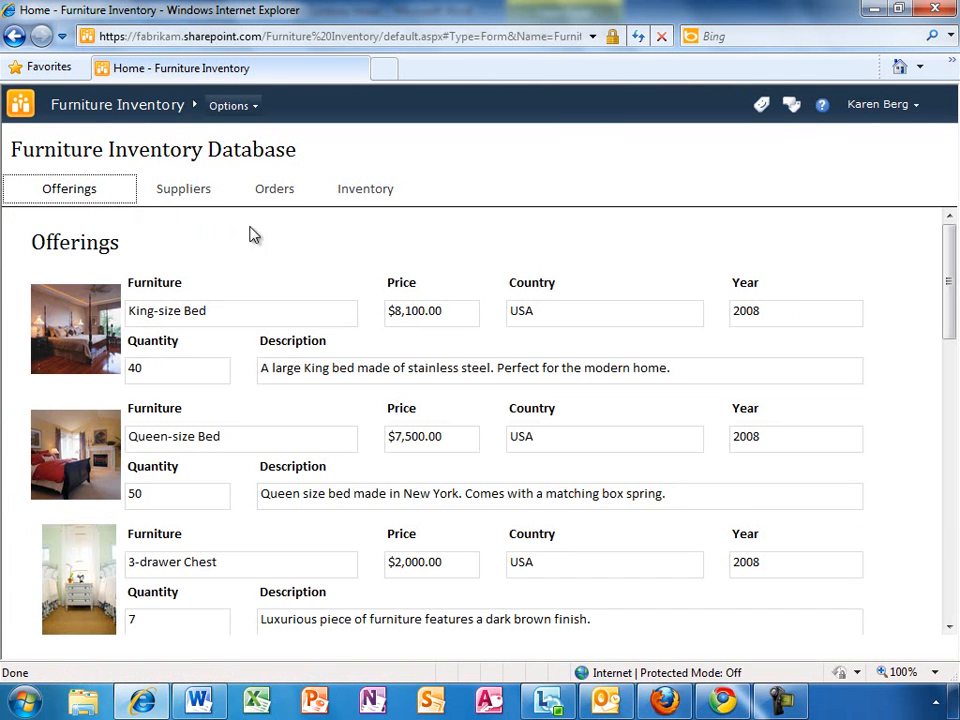
mouse_move(948, 290)
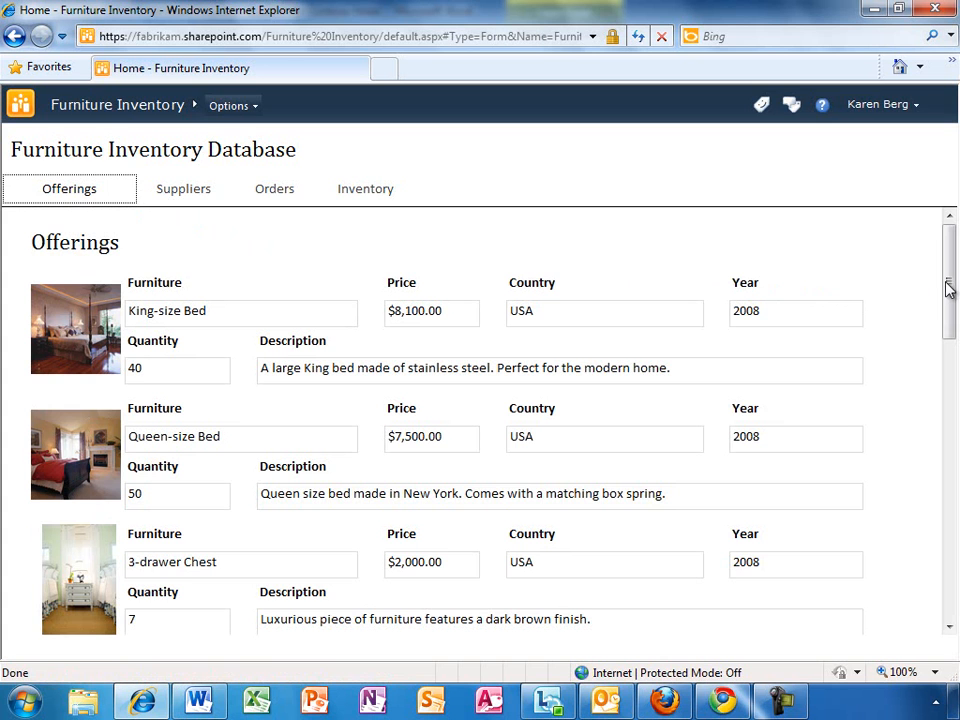
scroll("down", 3)
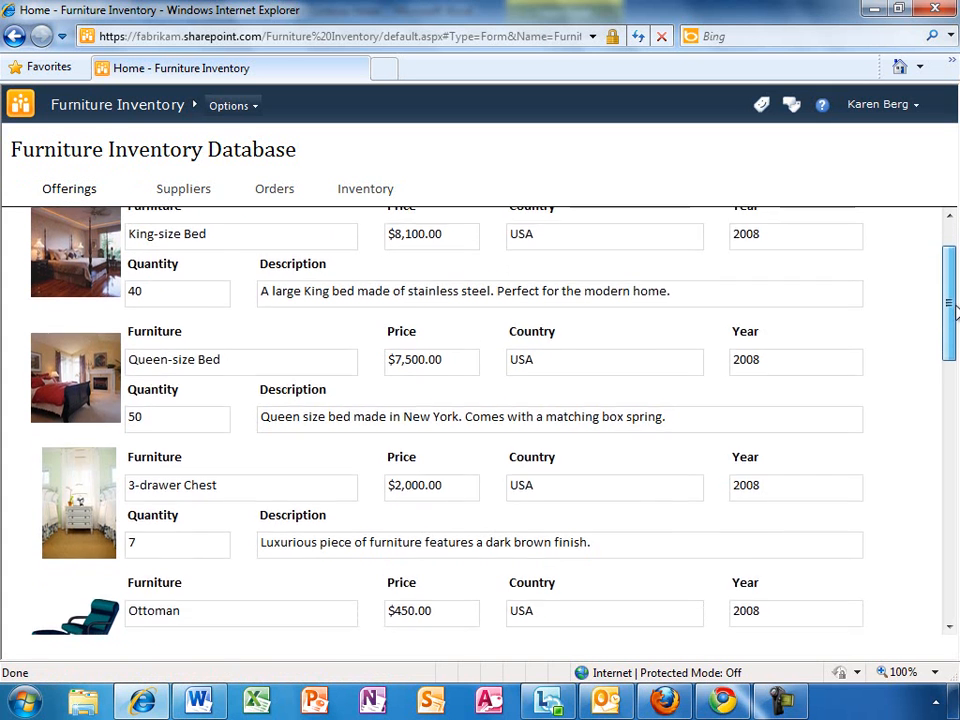
scroll("down", 3)
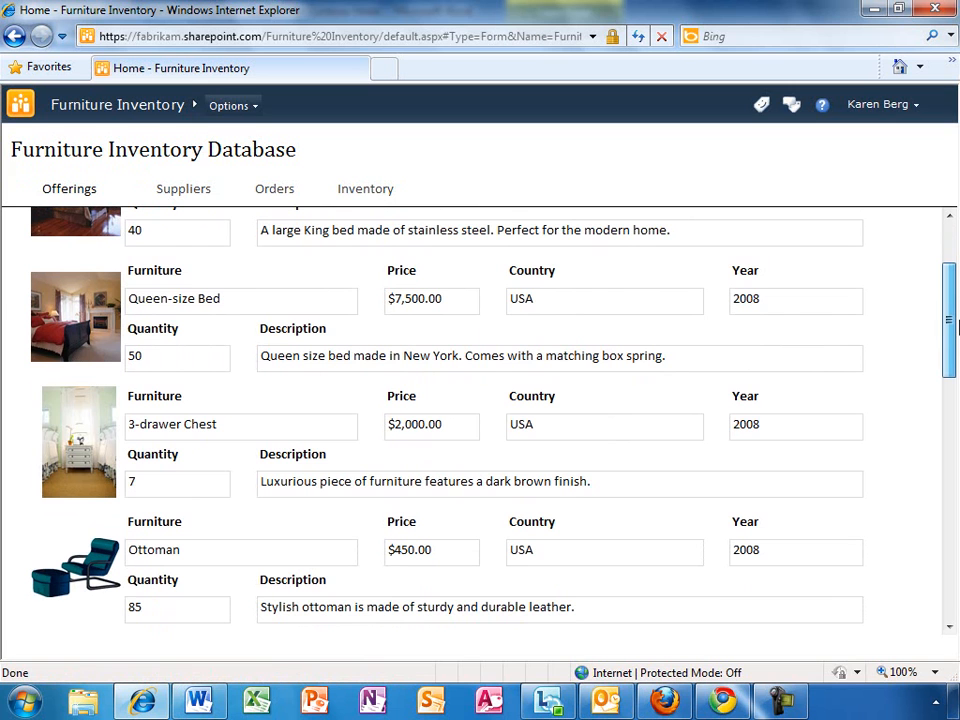
scroll("up", 3)
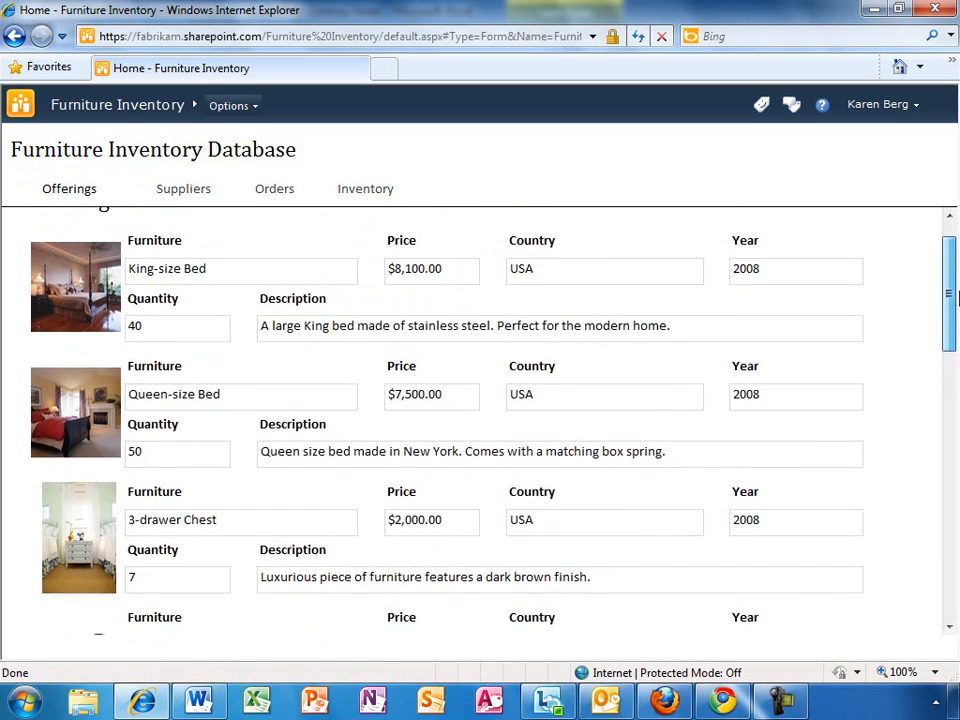
scroll("up", 3)
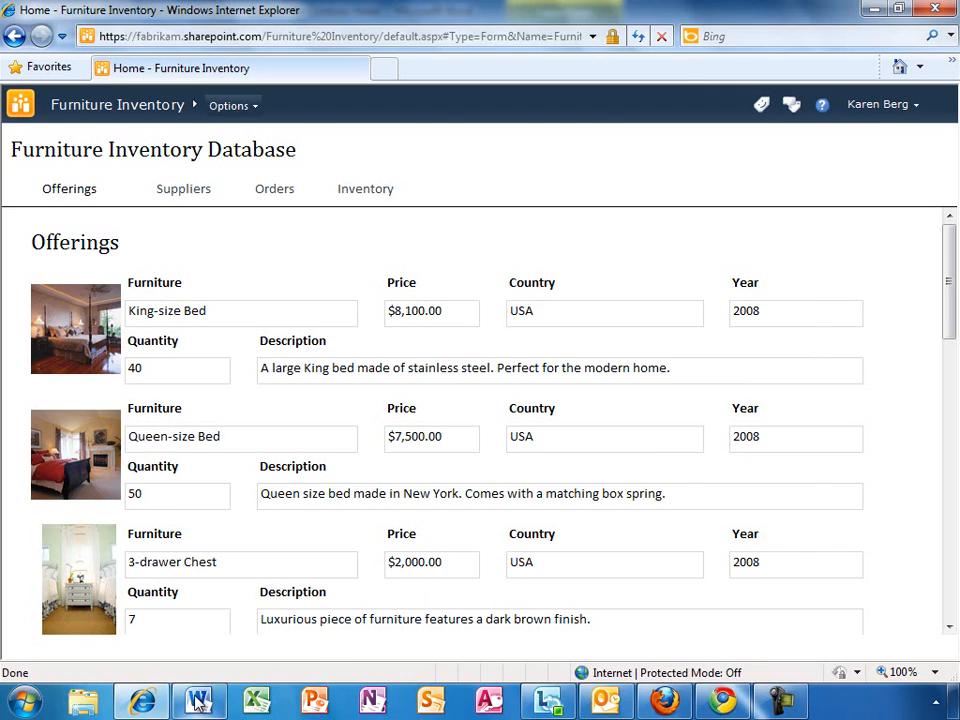
left_click(200, 700)
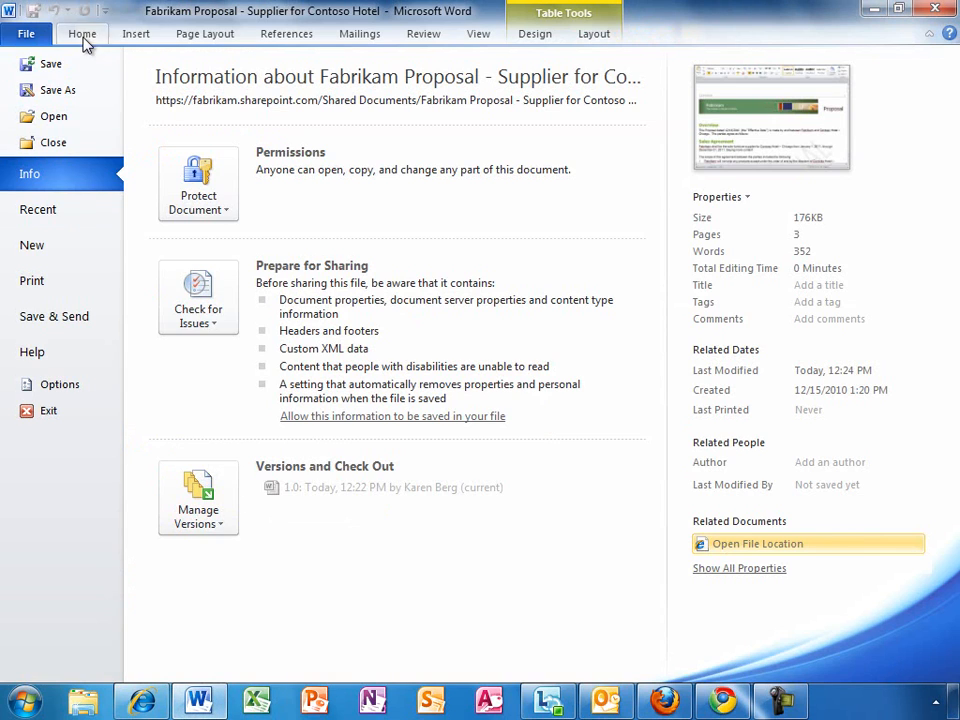
Leave Backstage to show the proposal's Sale Prices table with the Updates Available notice.
left_click(82, 32)
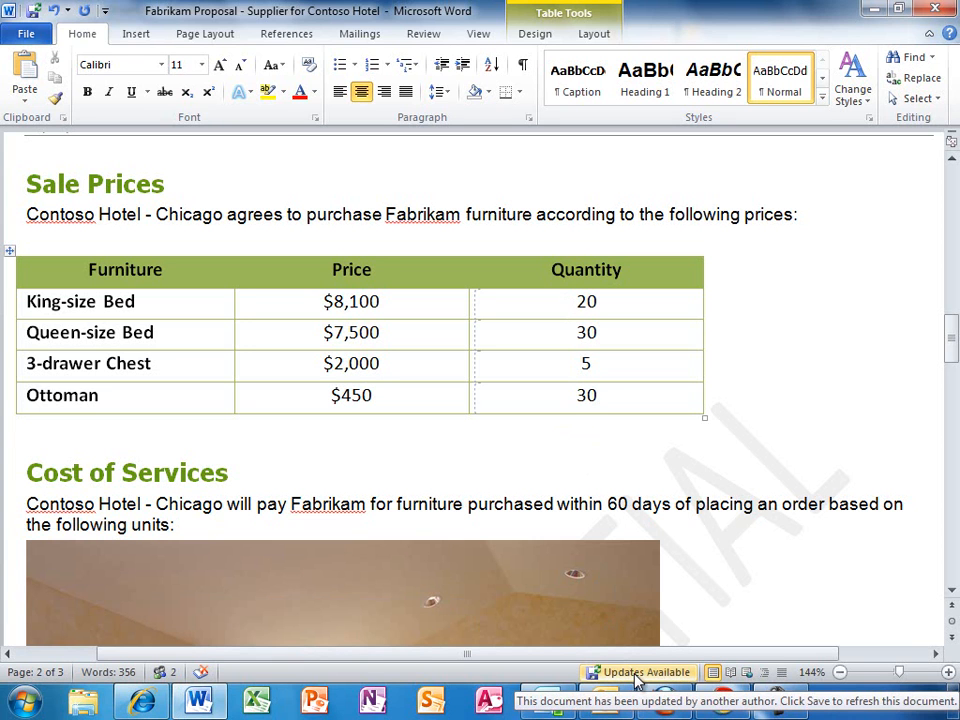
left_click(590, 396)
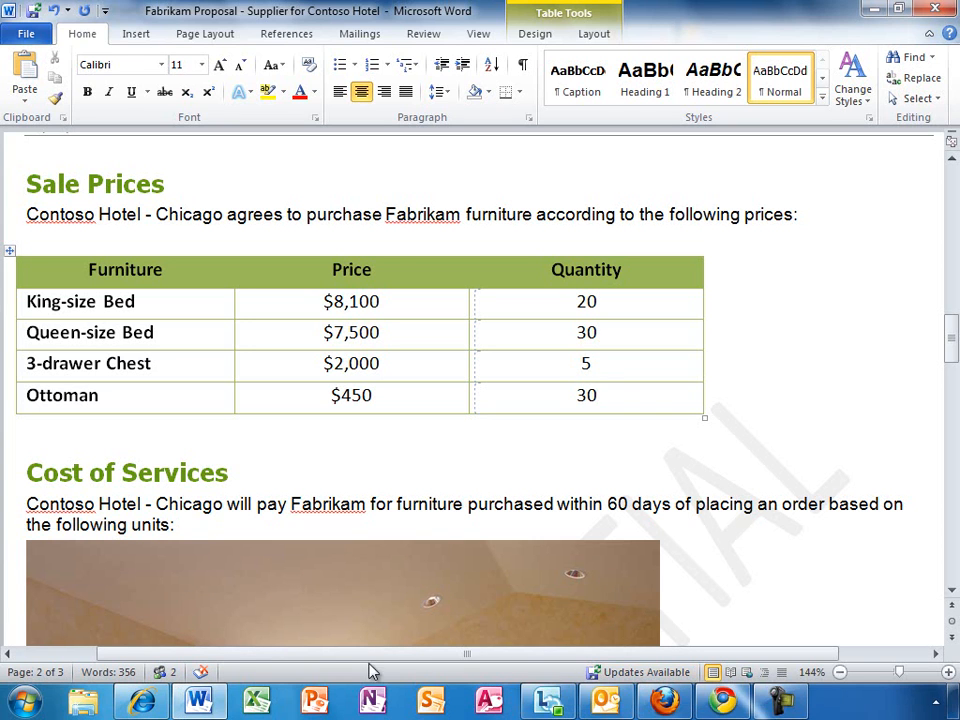
left_click(160, 672)
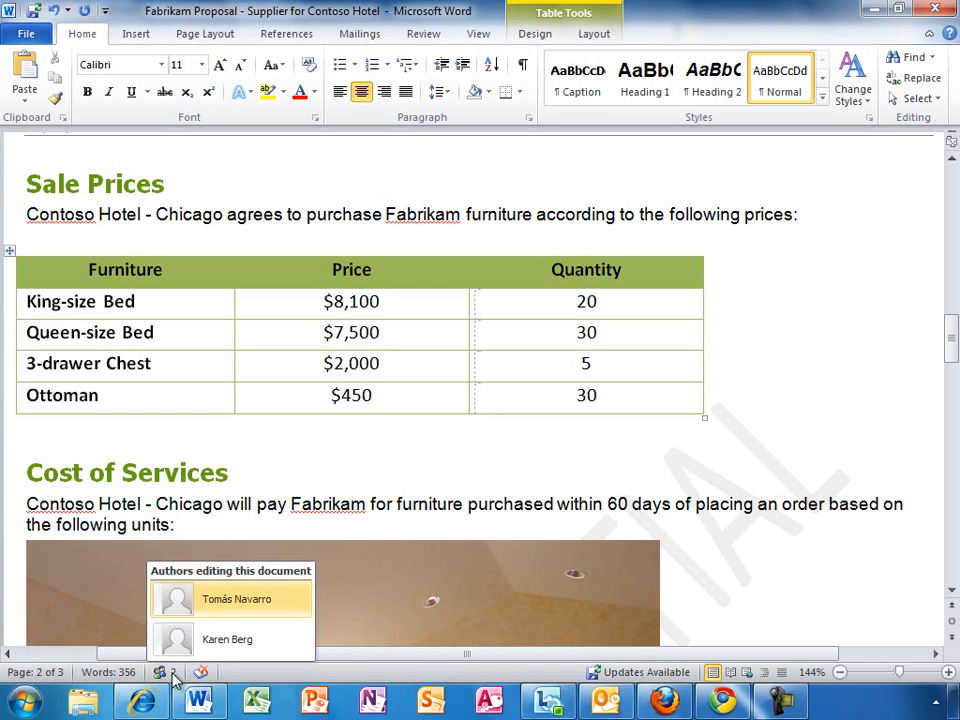
IM Tomás 'Hi, Tomas. Are you done with your edits to the proposal doc?' and close the chat after his reply.
left_click(236, 598)
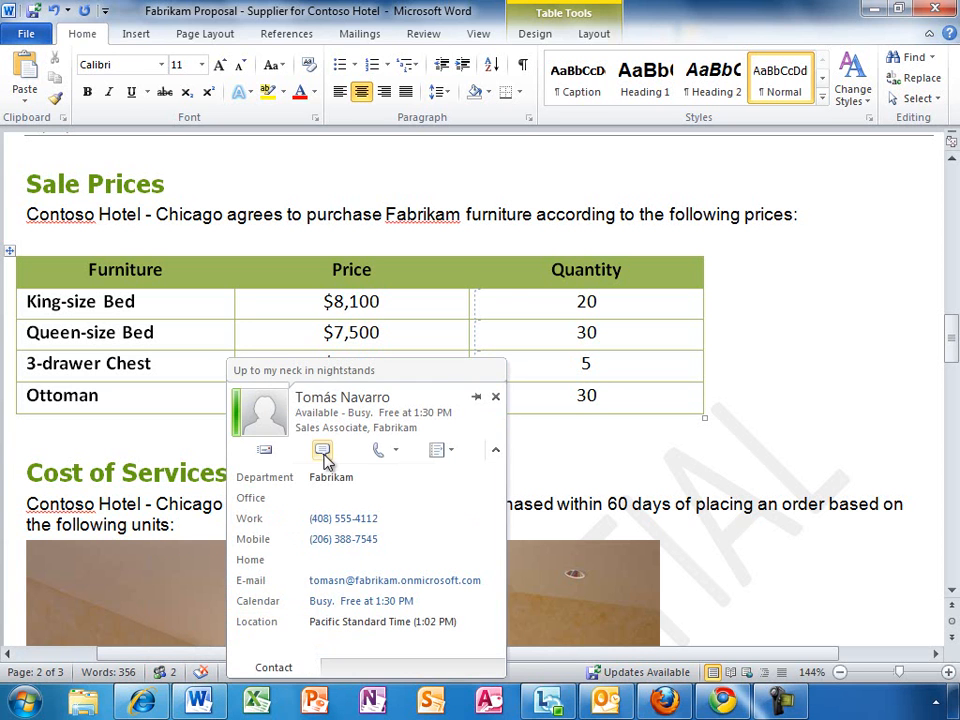
left_click(322, 448)
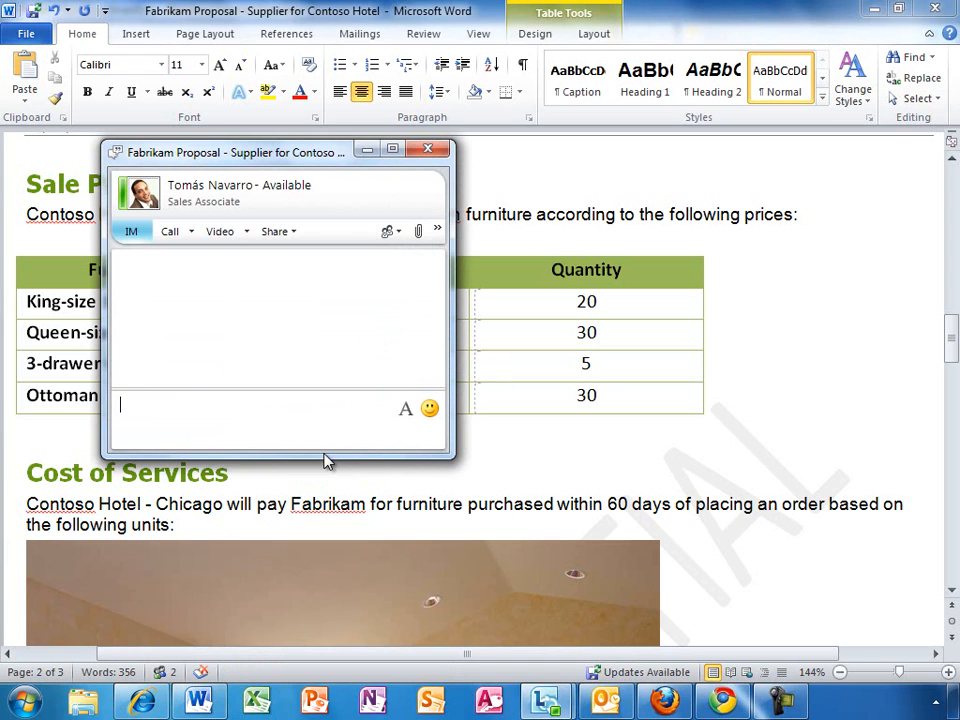
type("Hi, Tomas. Are you done with")
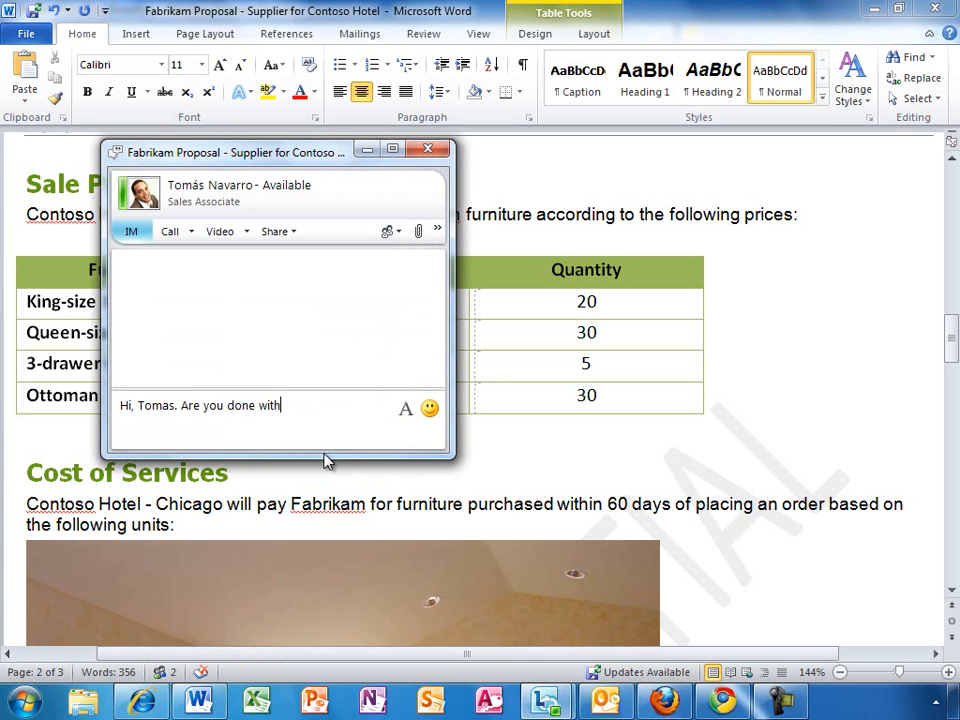
type("your edits to the proposal doc?")
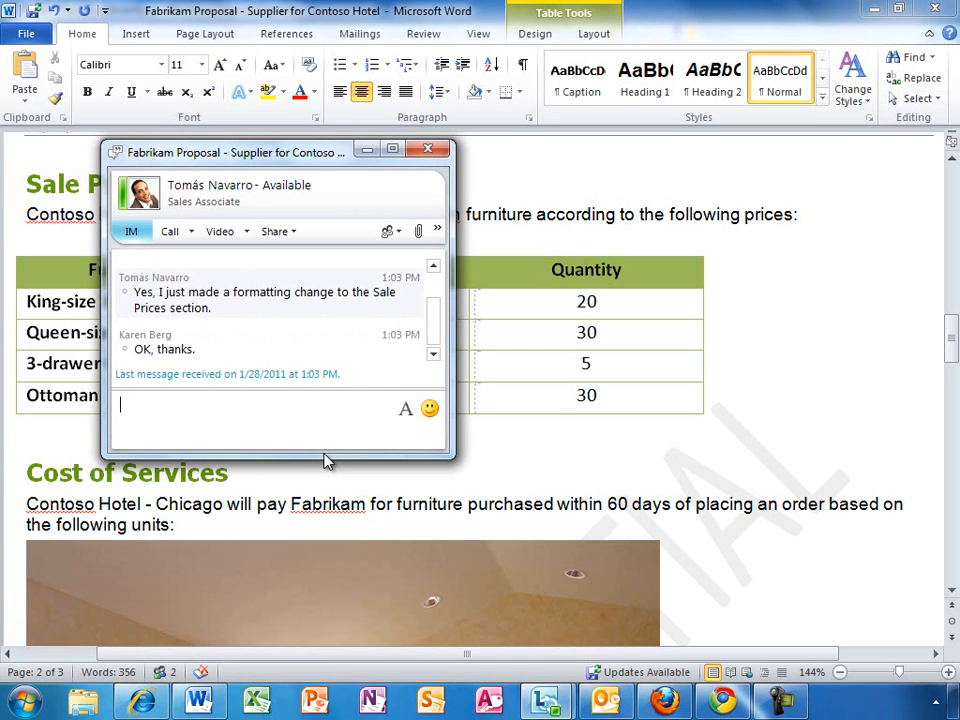
mouse_move(400, 200)
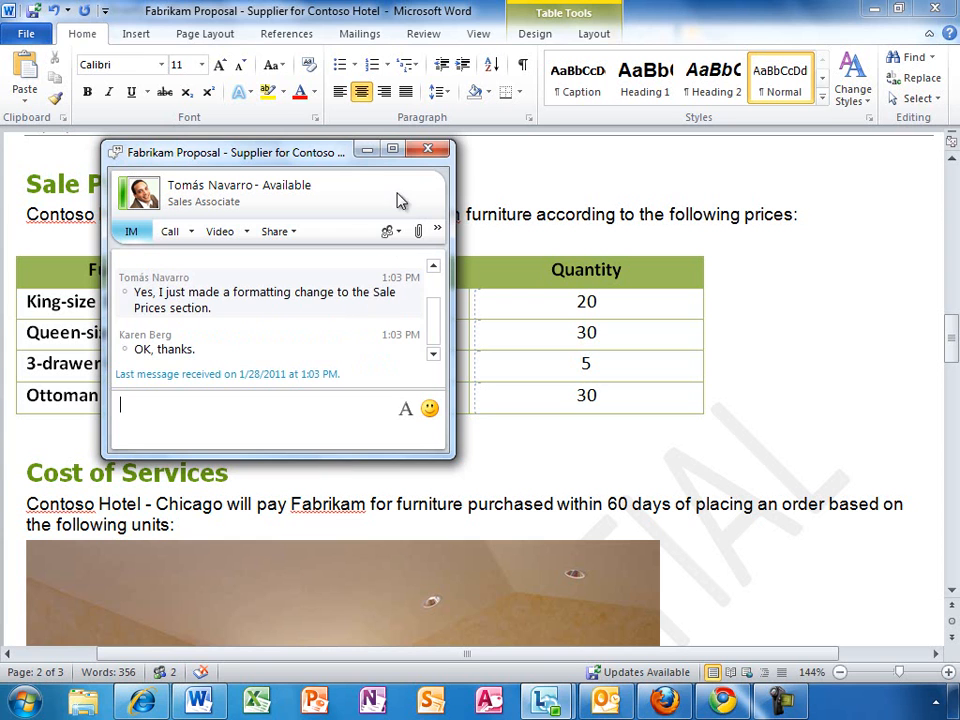
left_click(428, 148)
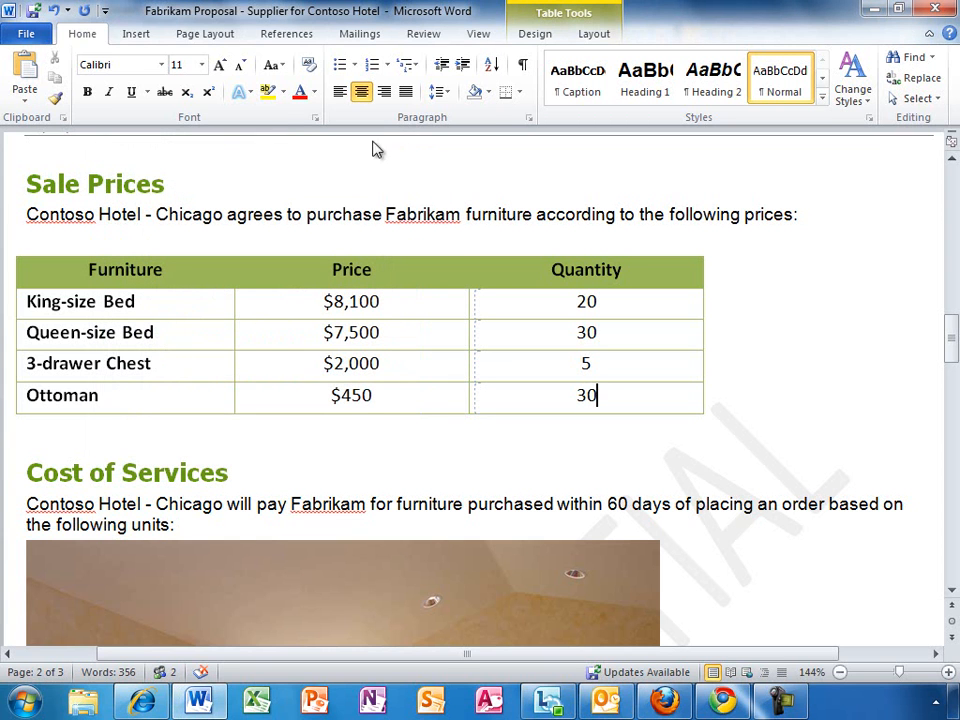